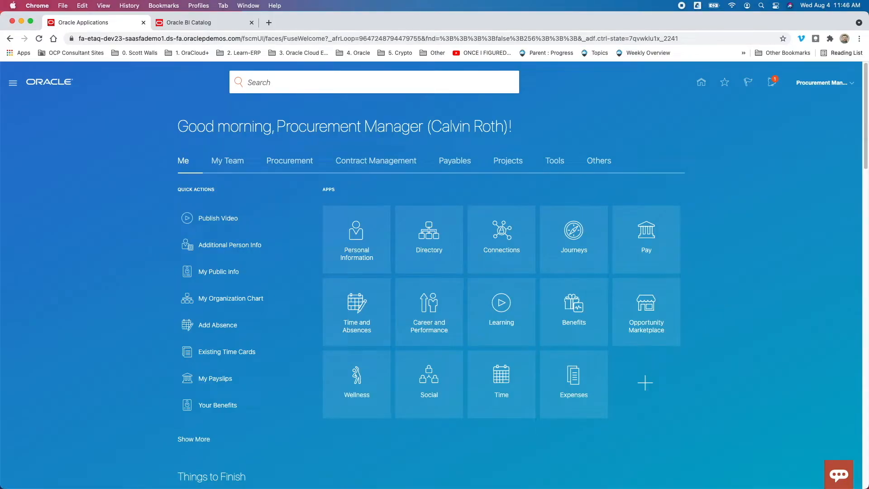
{"action": "mouse_move", "coordinate": [740, 229]}
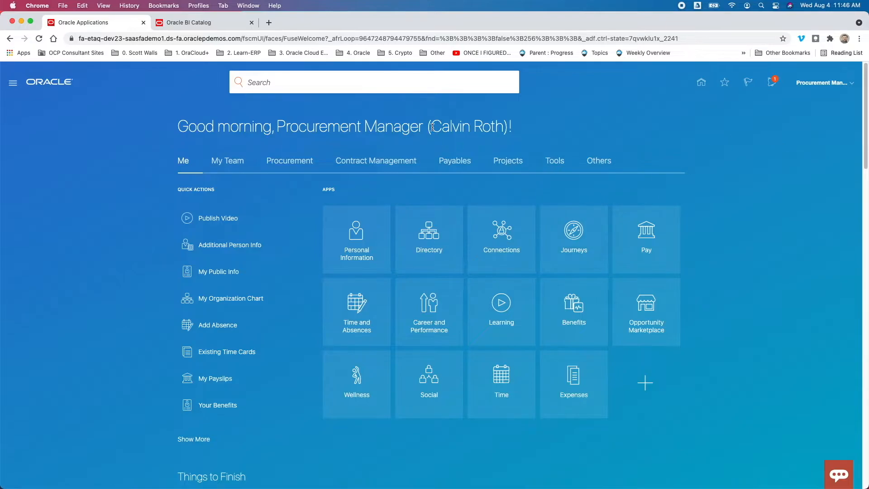
Step: Scroll to the Analytics area and review the My Infolets show/hide list without changes
{"action": "double_click", "coordinate": [465, 127]}
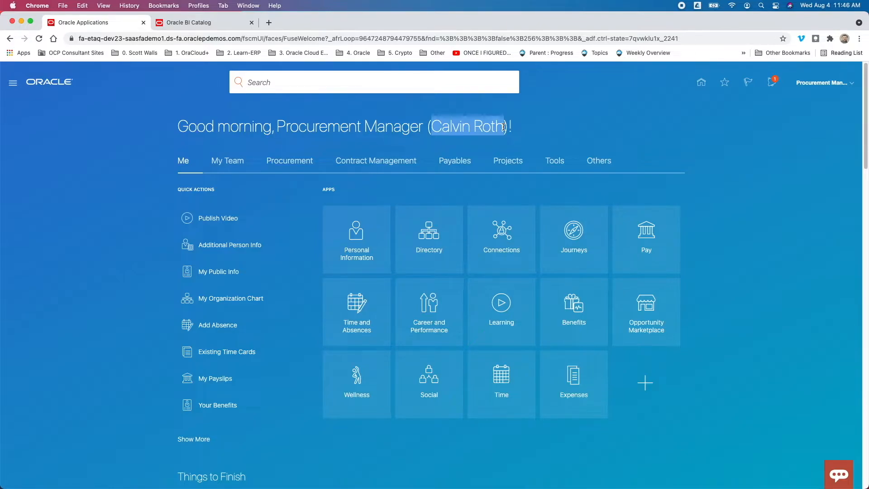
{"action": "mouse_move", "coordinate": [569, 178]}
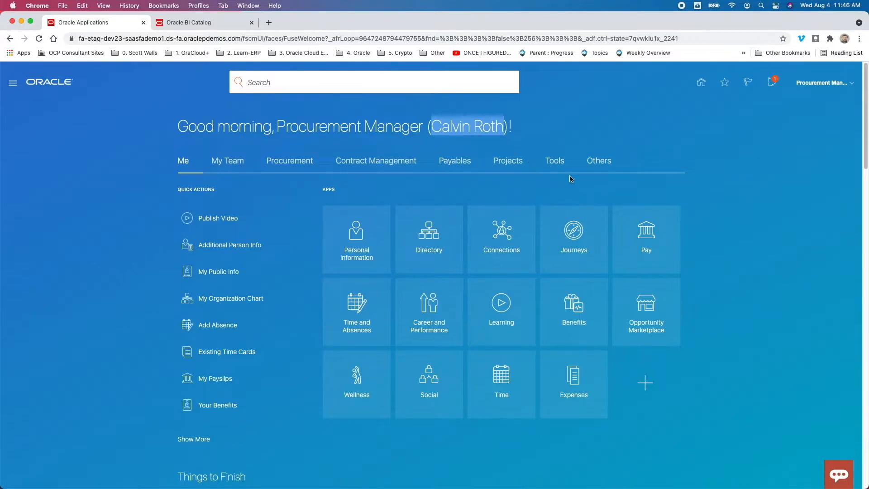
{"action": "scroll", "scroll_direction": "down", "scroll_amount": 3}
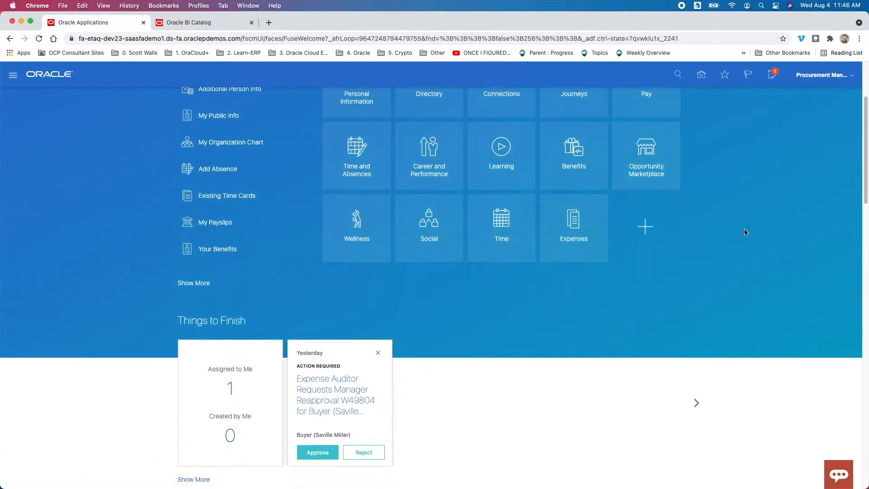
{"action": "scroll", "scroll_direction": "down", "scroll_amount": 3}
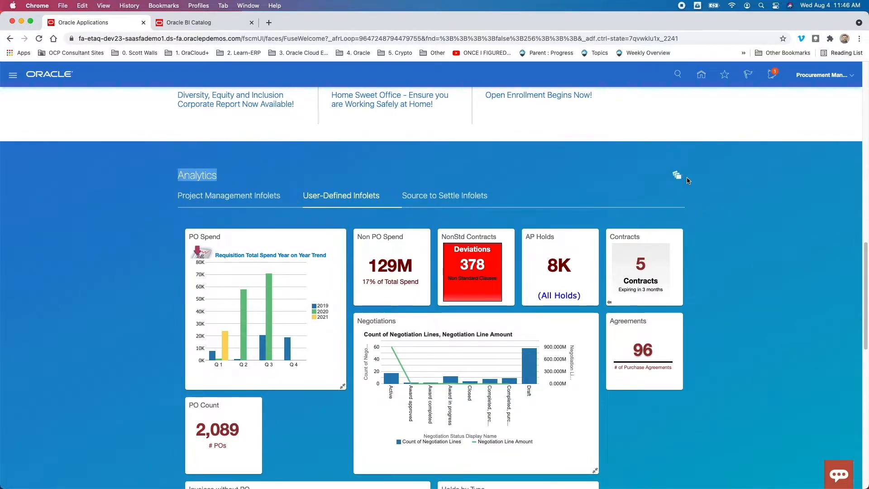
{"action": "left_click", "coordinate": [676, 174]}
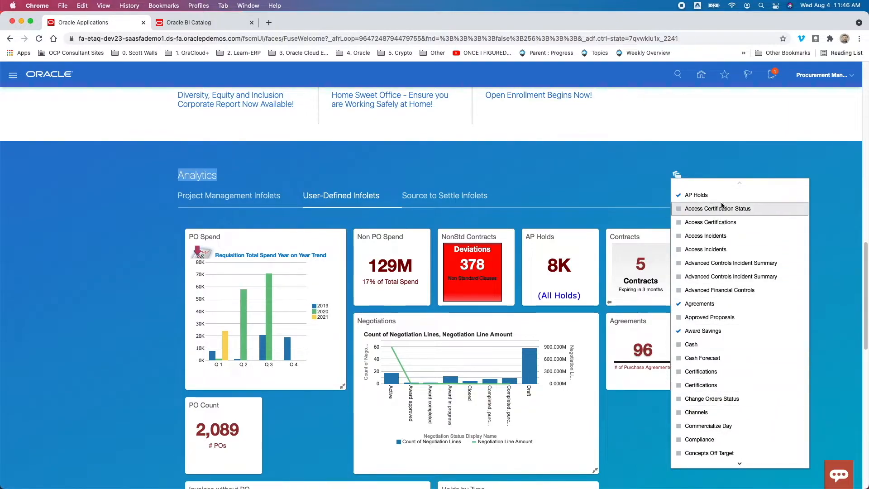
{"action": "mouse_move", "coordinate": [549, 216]}
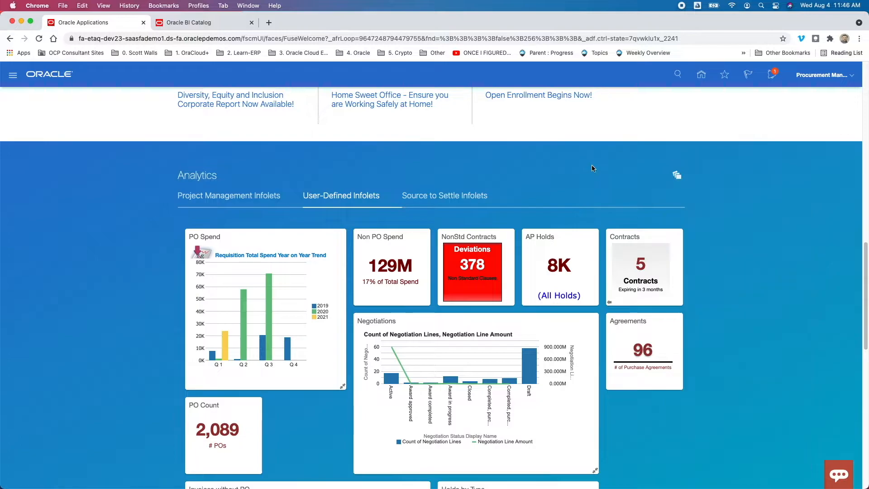
{"action": "scroll", "scroll_direction": "up", "scroll_amount": 3}
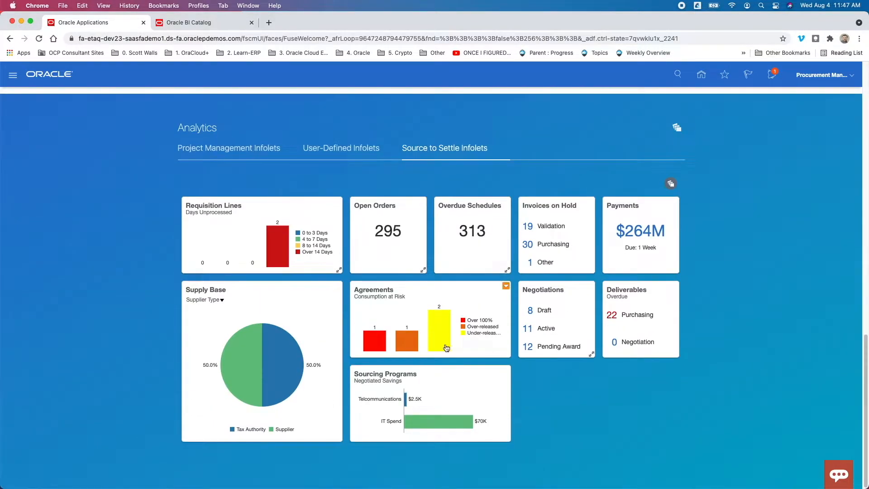
{"action": "left_click", "coordinate": [670, 184]}
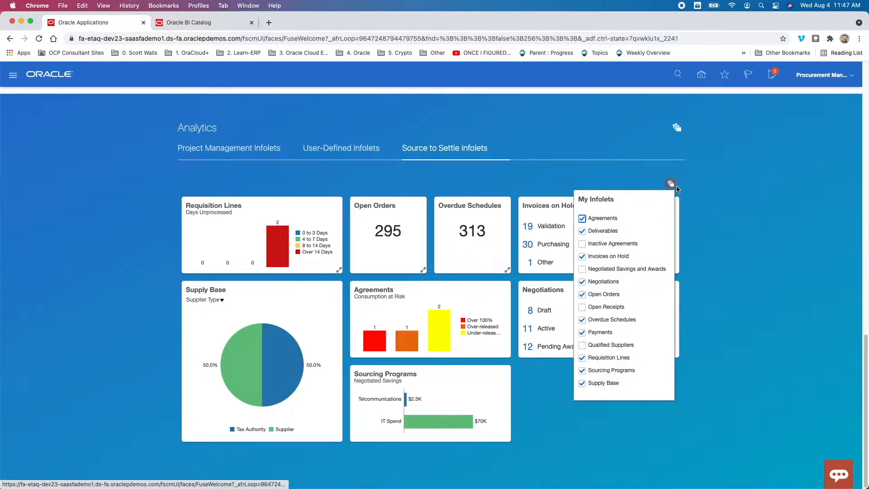
{"action": "mouse_move", "coordinate": [608, 346]}
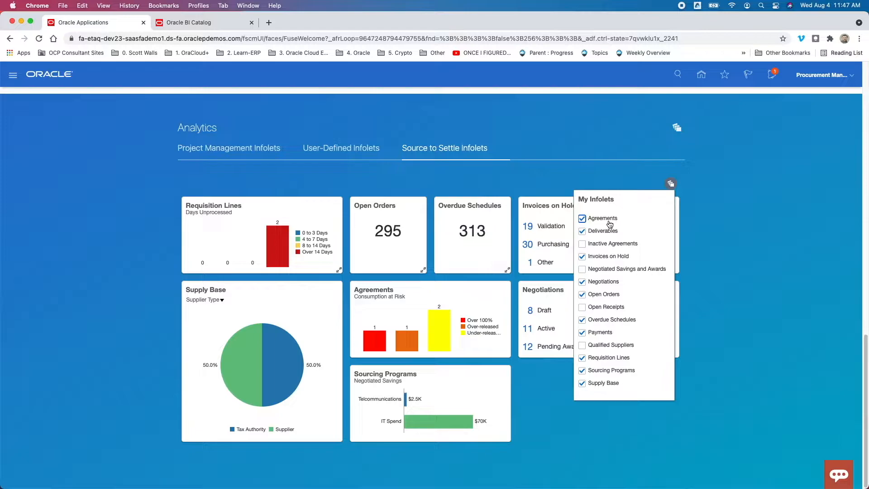
{"action": "mouse_move", "coordinate": [601, 218]}
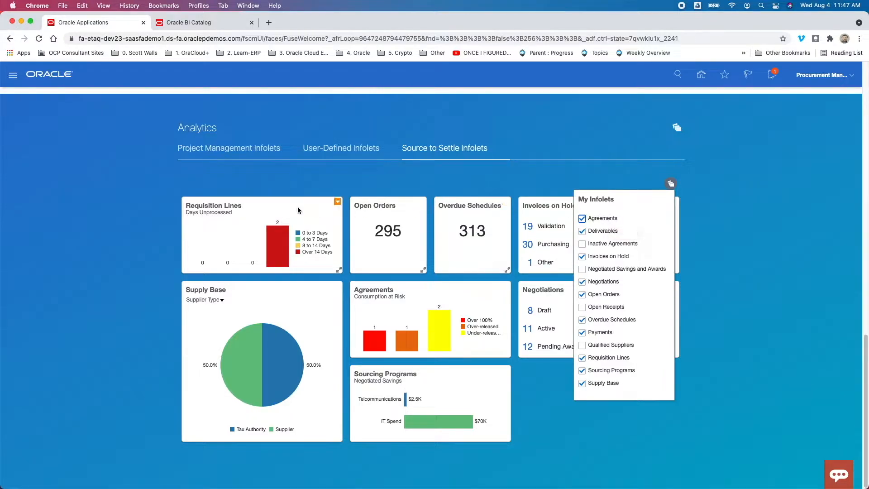
{"action": "left_click", "coordinate": [277, 243]}
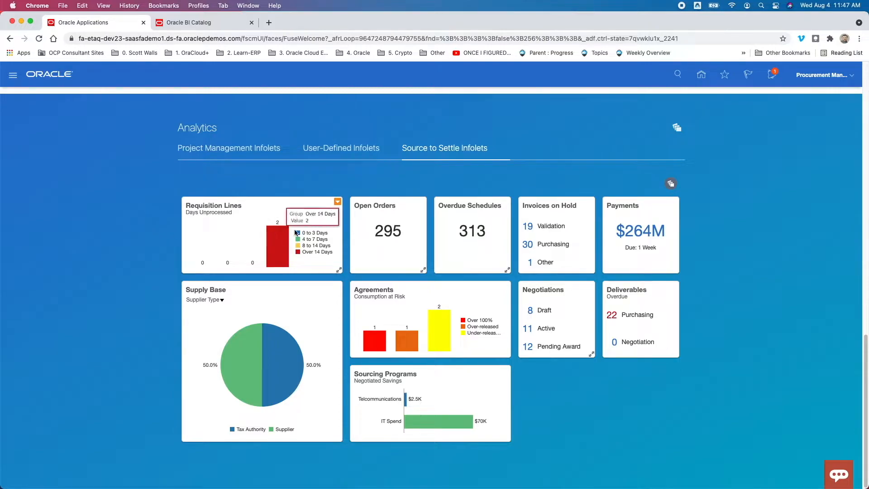
{"action": "mouse_move", "coordinate": [454, 348]}
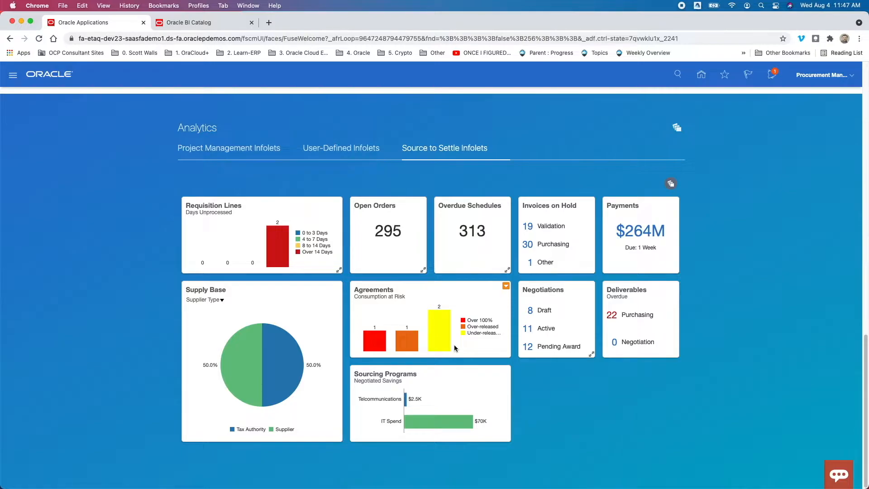
{"action": "mouse_move", "coordinate": [314, 305]}
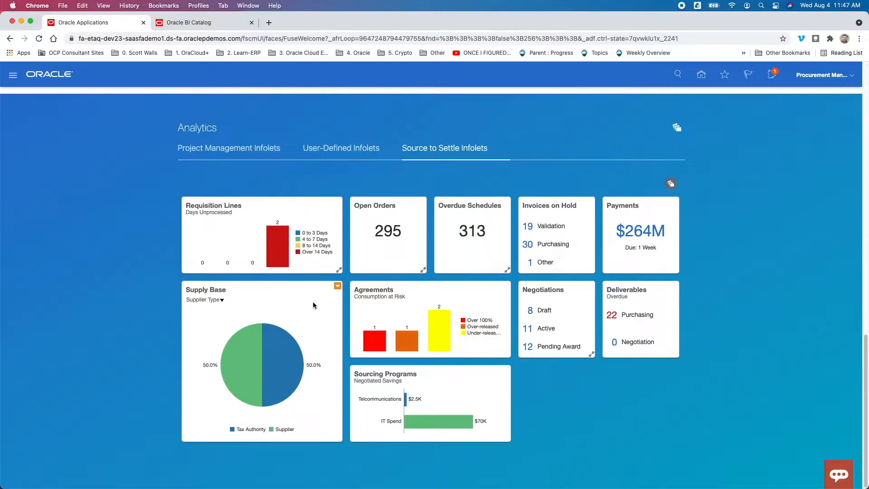
{"action": "mouse_move", "coordinate": [251, 363]}
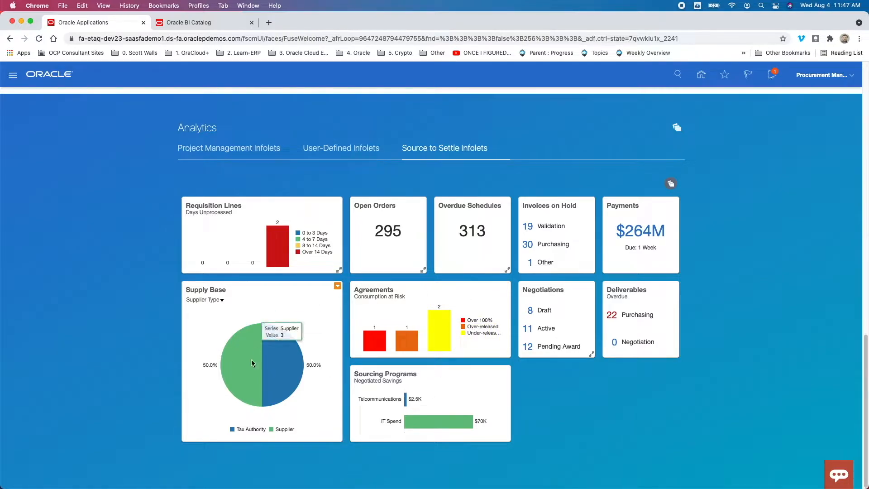
{"action": "mouse_move", "coordinate": [282, 348]}
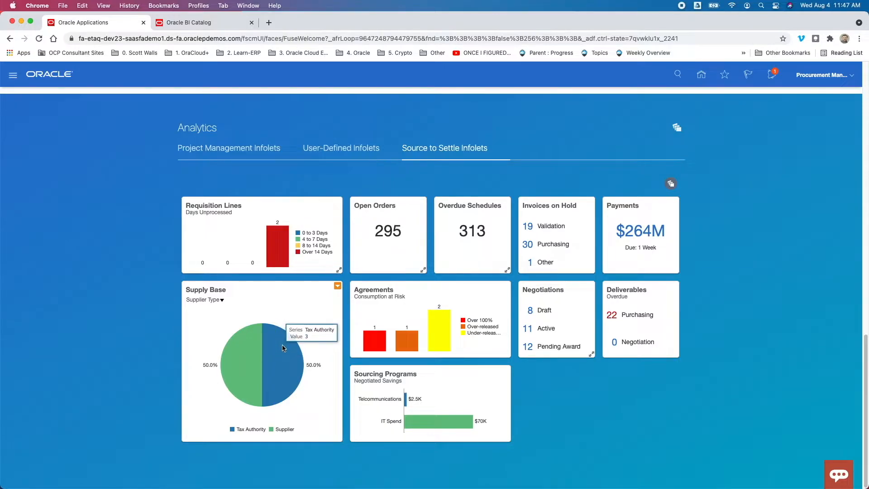
{"action": "mouse_move", "coordinate": [245, 142]}
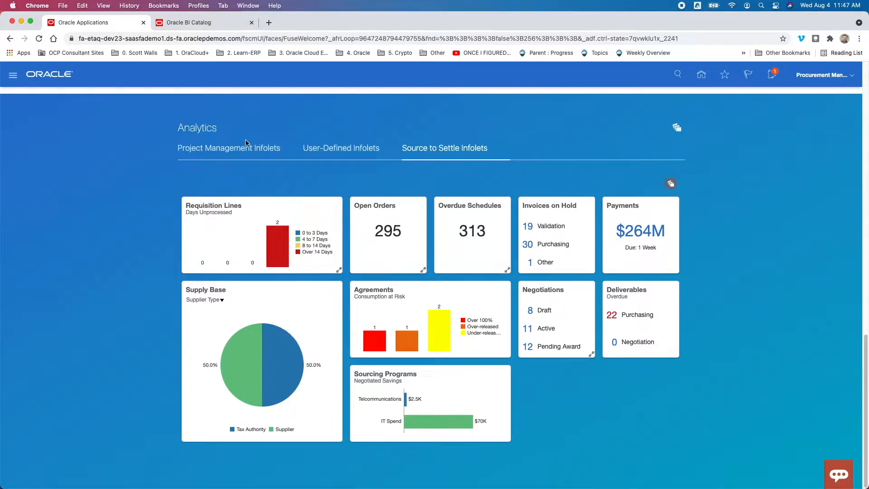
Step: Show the Source to Settle Infolets page with requisition, order and supplier tiles
{"action": "left_click", "coordinate": [700, 73]}
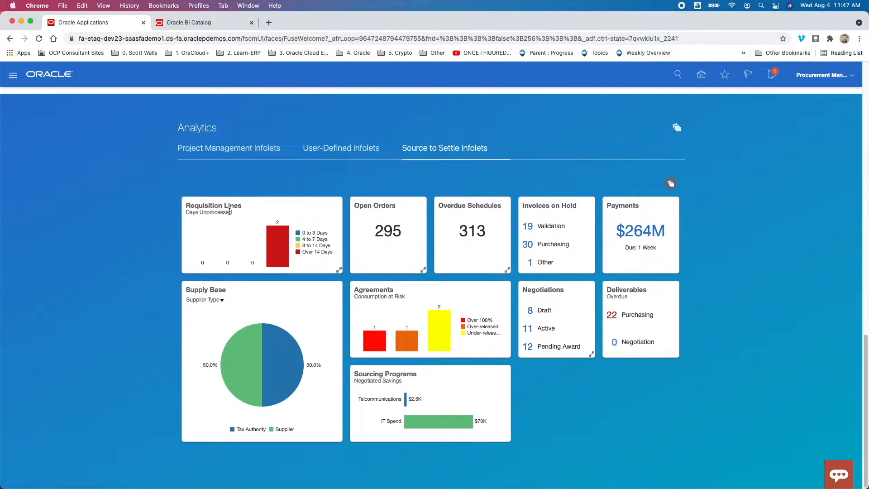
{"action": "mouse_move", "coordinate": [688, 114]}
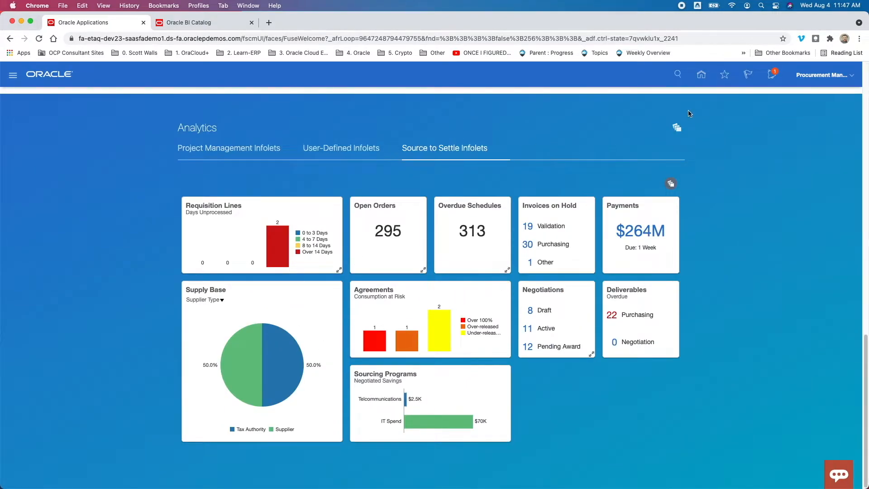
{"action": "mouse_move", "coordinate": [692, 181]}
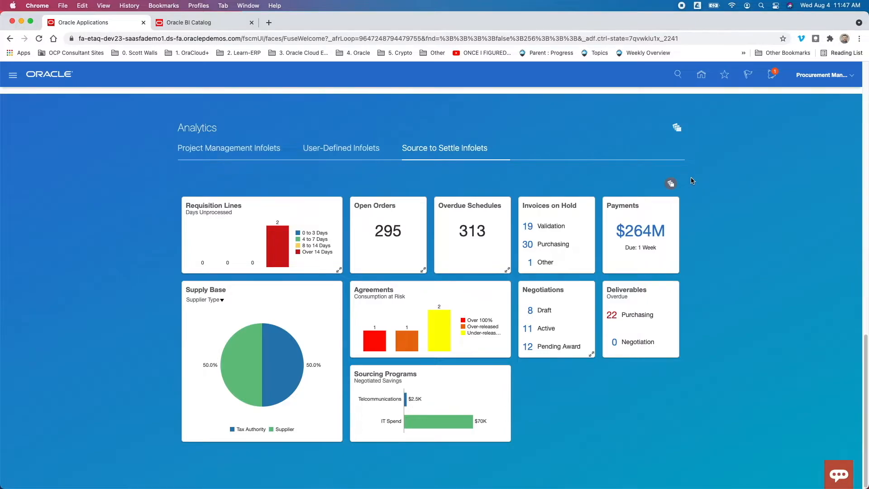
Step: Go home and open My Receipts from the Procurement apps
{"action": "left_click", "coordinate": [701, 74]}
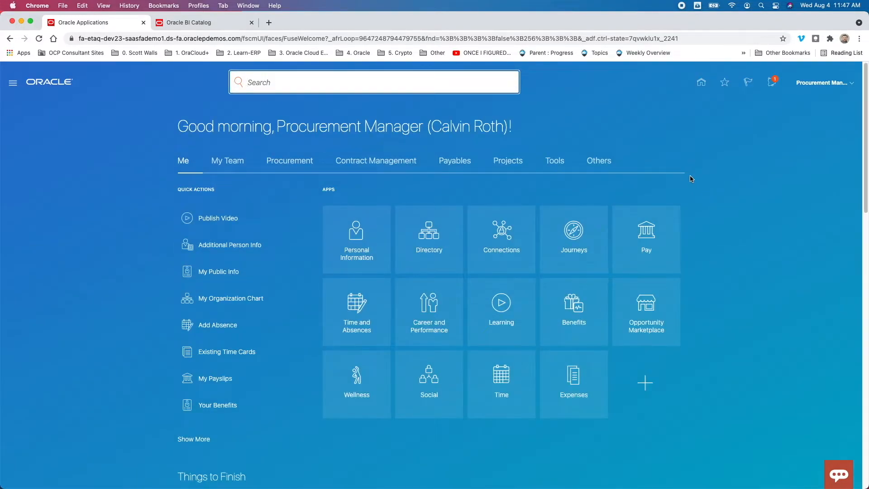
{"action": "mouse_move", "coordinate": [291, 168]}
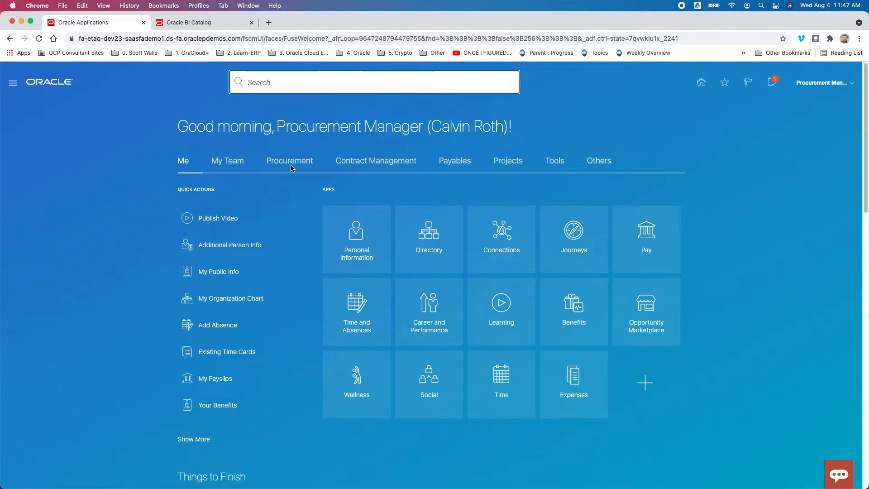
{"action": "left_click", "coordinate": [289, 161]}
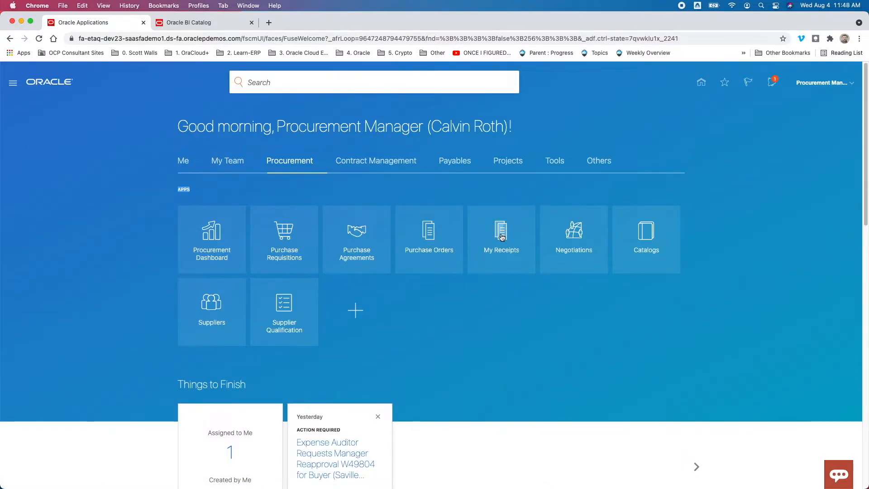
{"action": "left_click", "coordinate": [501, 233]}
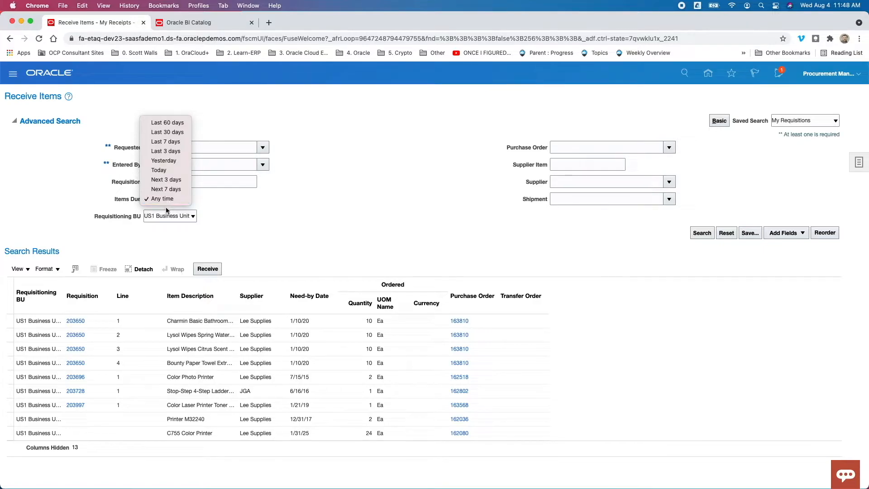
Step: On Receive Items keep items due at Any time and show the receipt tasks list
{"action": "left_click", "coordinate": [163, 198]}
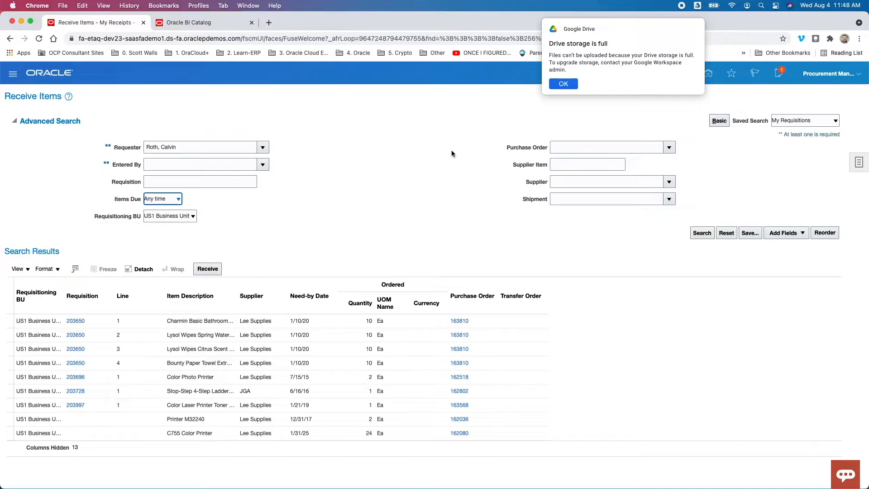
{"action": "left_click", "coordinate": [562, 84]}
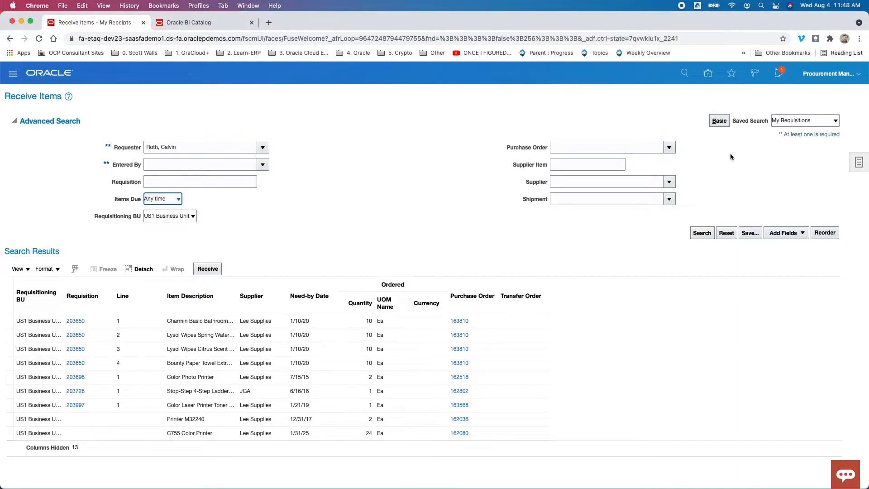
{"action": "mouse_move", "coordinate": [782, 244]}
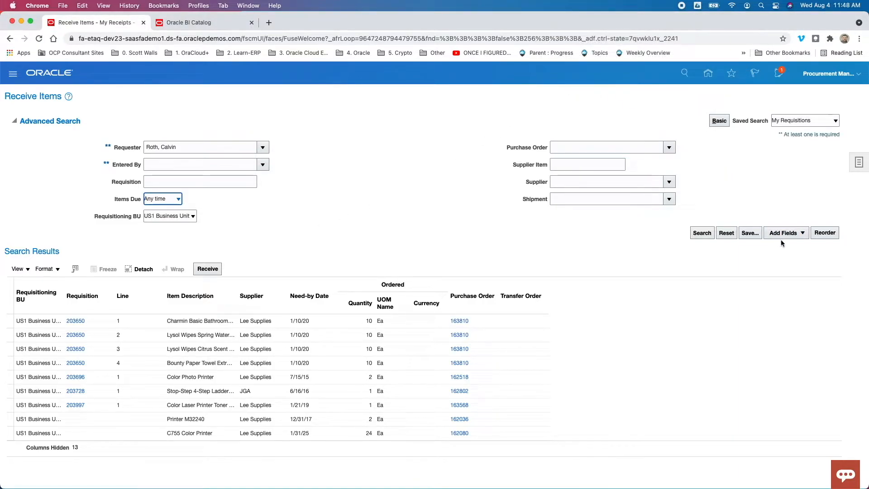
{"action": "left_click", "coordinate": [783, 233]}
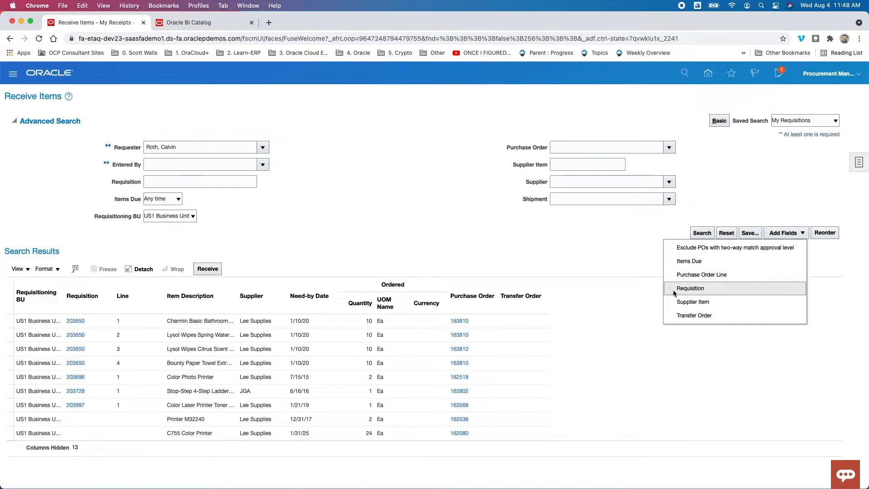
{"action": "left_click", "coordinate": [387, 171]}
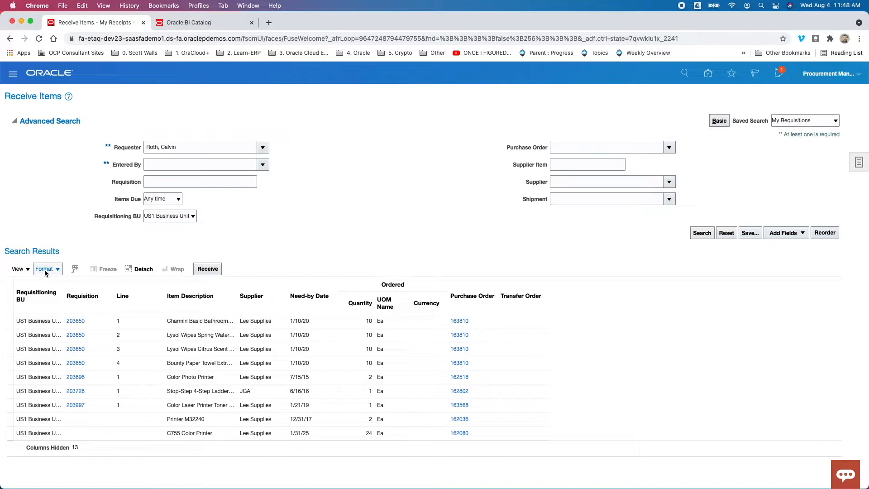
{"action": "left_click", "coordinate": [46, 269]}
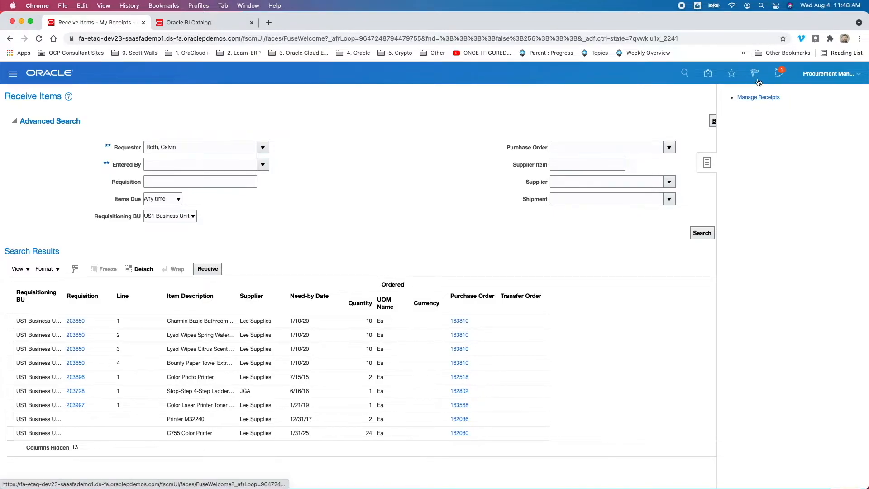
Step: Switch the Manage Receipts search to Advanced and review the Add Fields list
{"action": "left_click", "coordinate": [757, 97]}
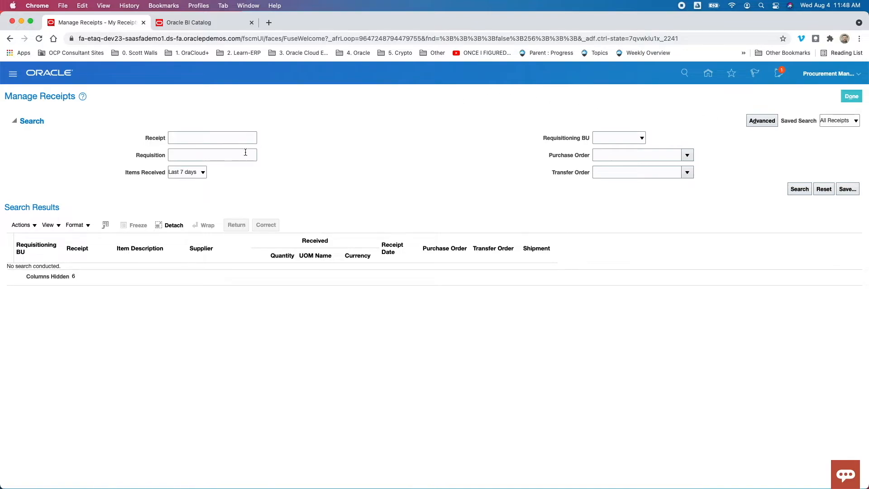
{"action": "mouse_move", "coordinate": [549, 153]}
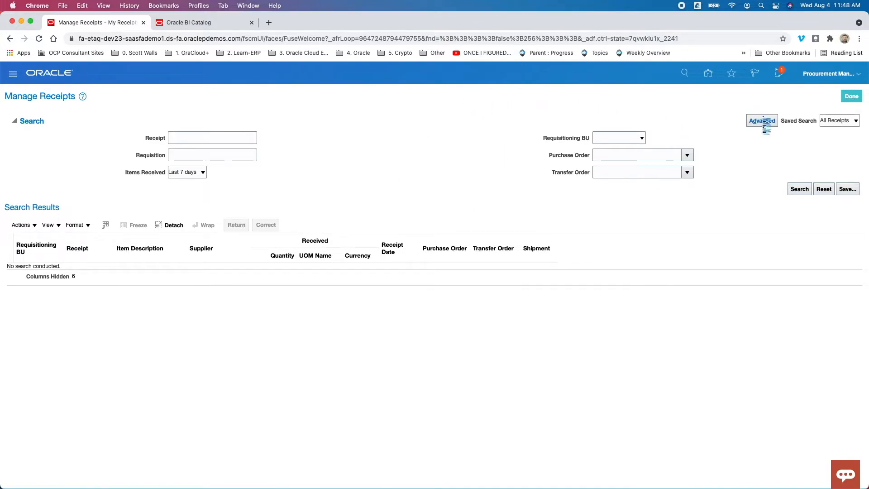
{"action": "left_click", "coordinate": [762, 121]}
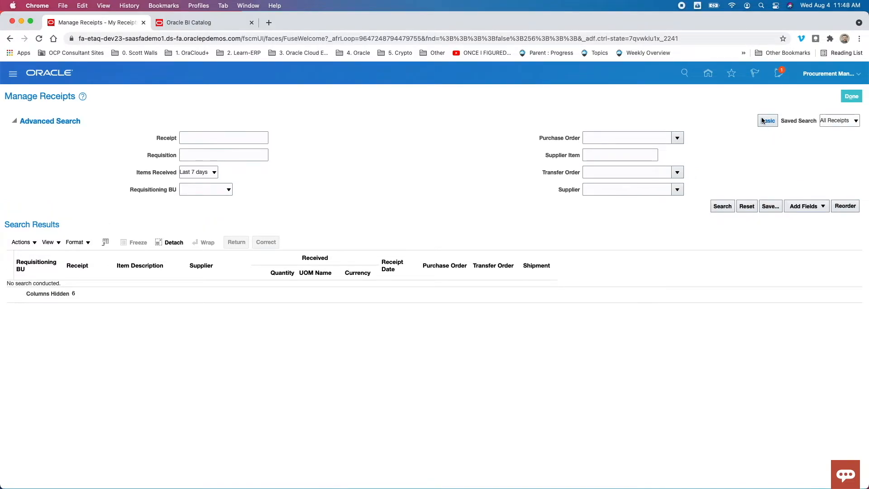
{"action": "left_click", "coordinate": [804, 205]}
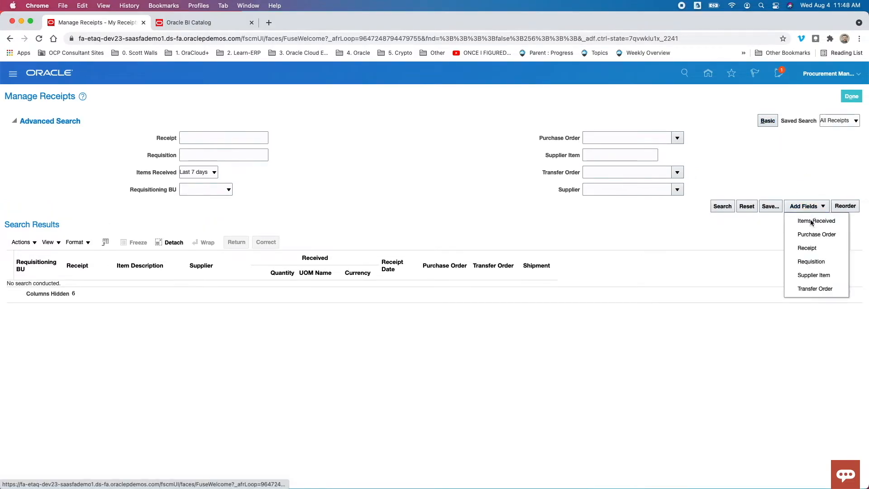
{"action": "mouse_move", "coordinate": [816, 221]}
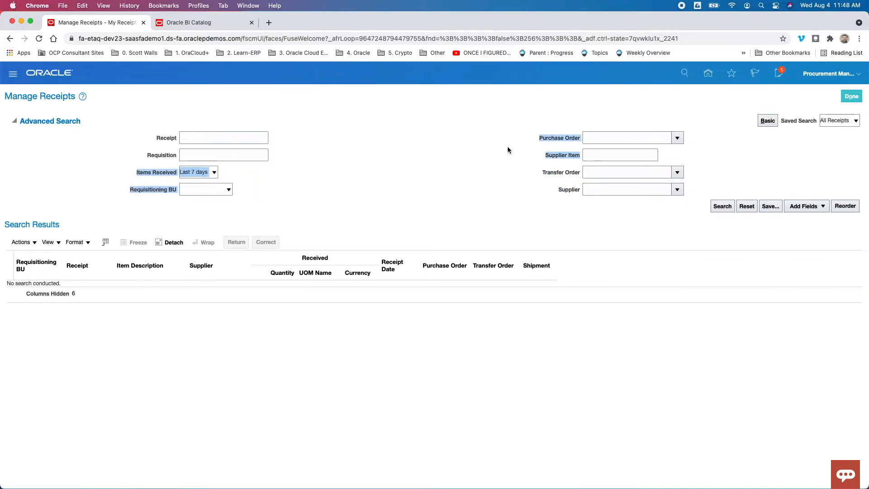
{"action": "mouse_move", "coordinate": [475, 129]}
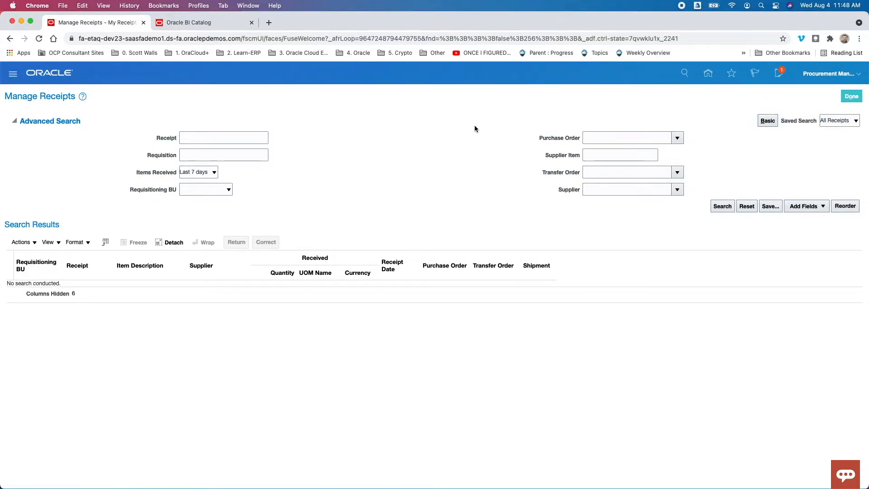
{"action": "mouse_move", "coordinate": [102, 233]}
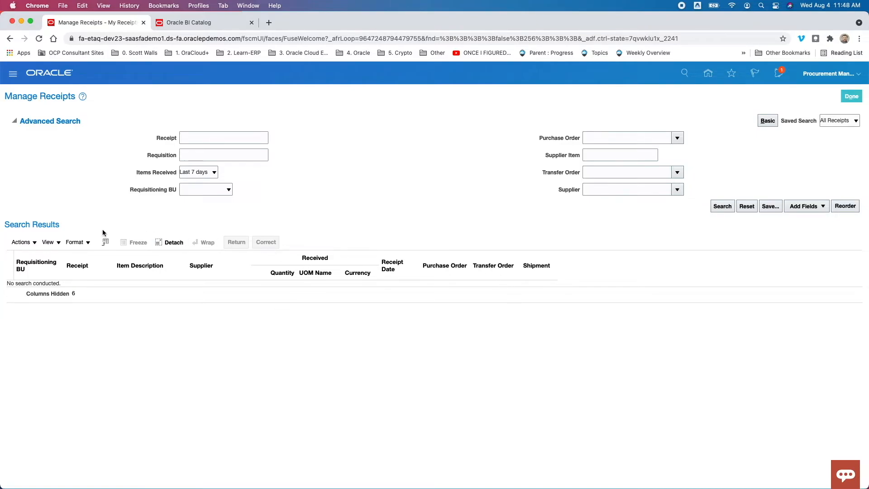
Step: Review the View > Columns options for the results table without changing them
{"action": "left_click", "coordinate": [48, 243]}
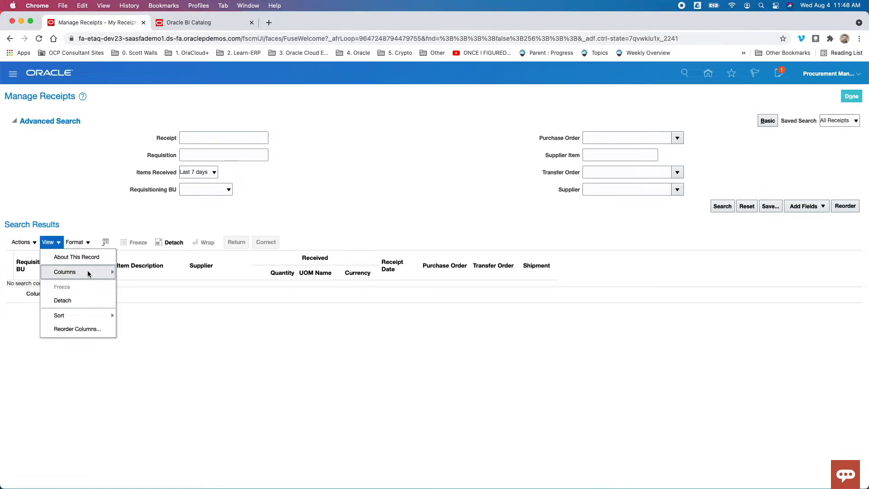
{"action": "left_click", "coordinate": [64, 272]}
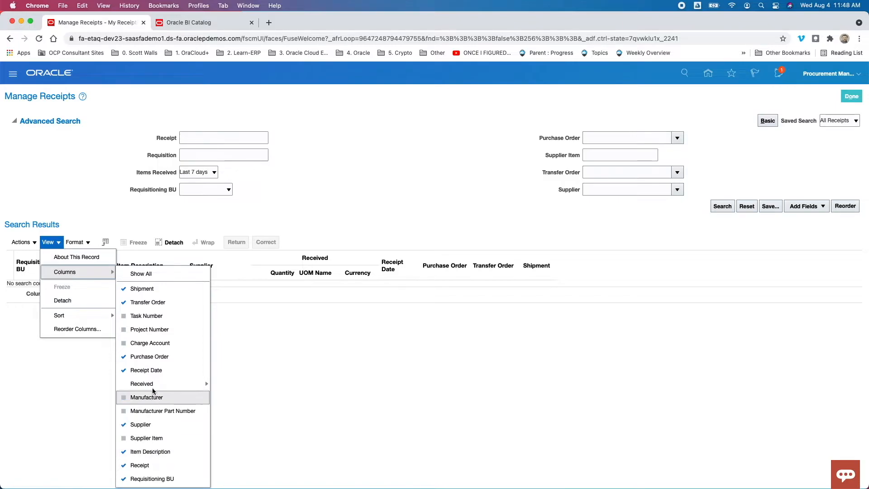
{"action": "mouse_move", "coordinate": [148, 302]}
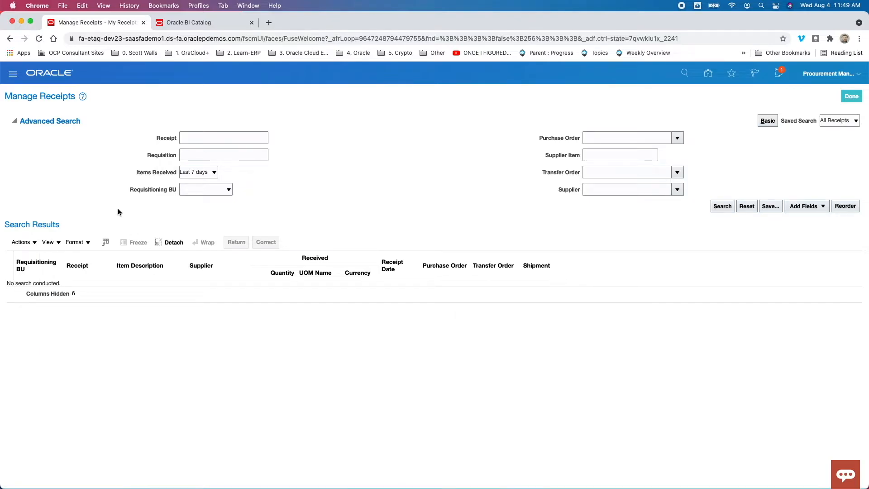
{"action": "left_click", "coordinate": [21, 242]}
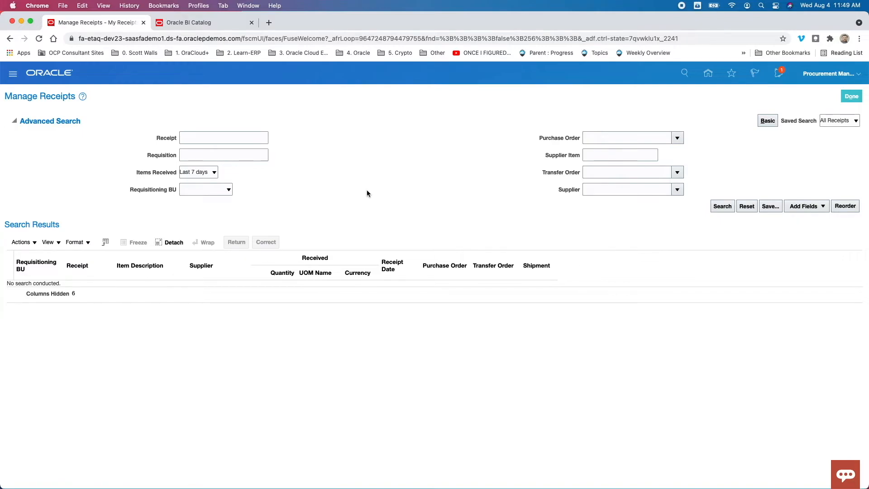
{"action": "mouse_move", "coordinate": [371, 118]}
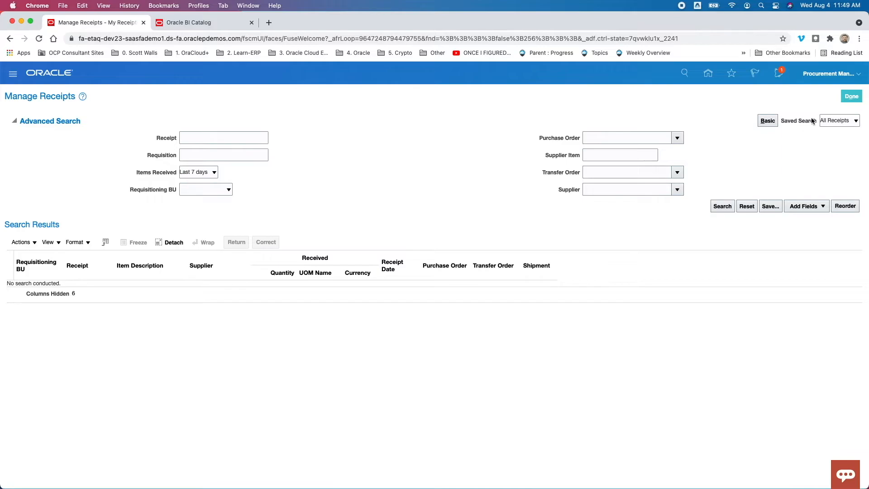
Step: Leave receipts and go to Reports and Analytics via the Navigator's Tools group
{"action": "left_click", "coordinate": [838, 120]}
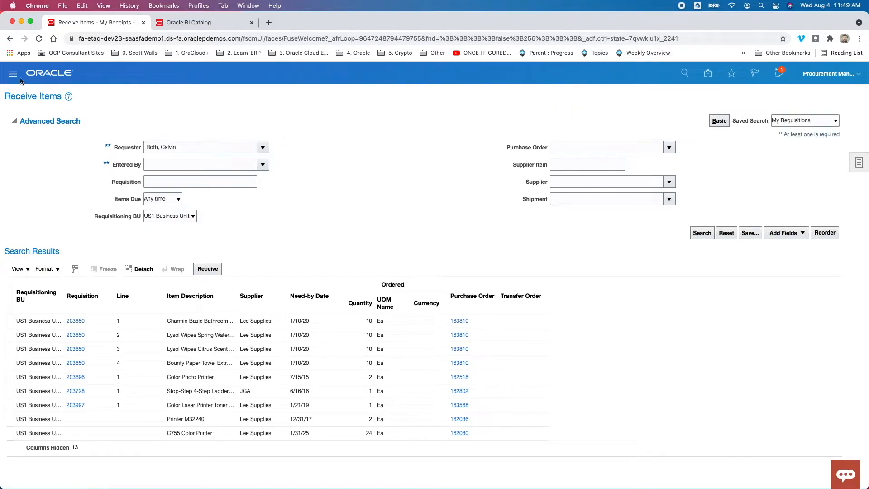
{"action": "left_click", "coordinate": [12, 73]}
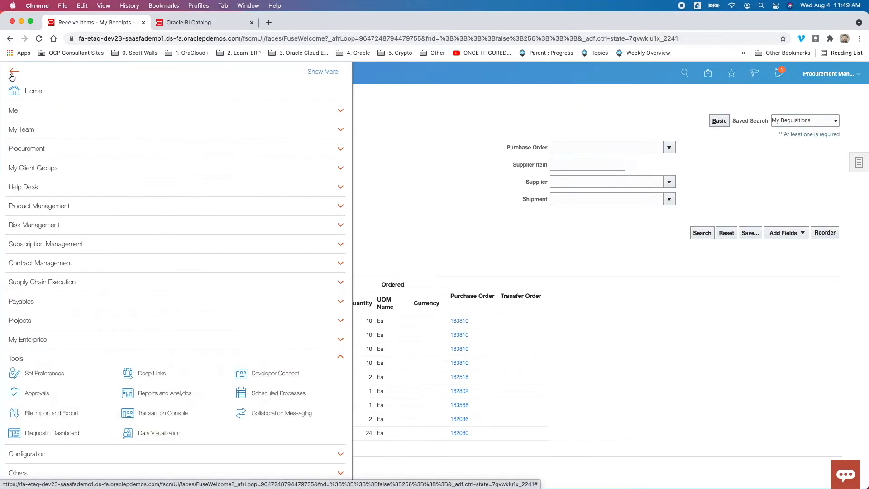
{"action": "mouse_move", "coordinate": [12, 73]}
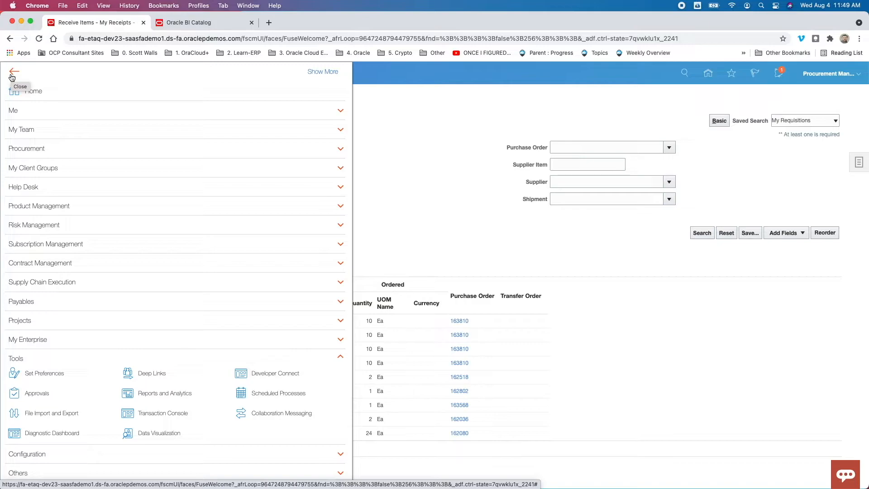
{"action": "mouse_move", "coordinate": [6, 319]}
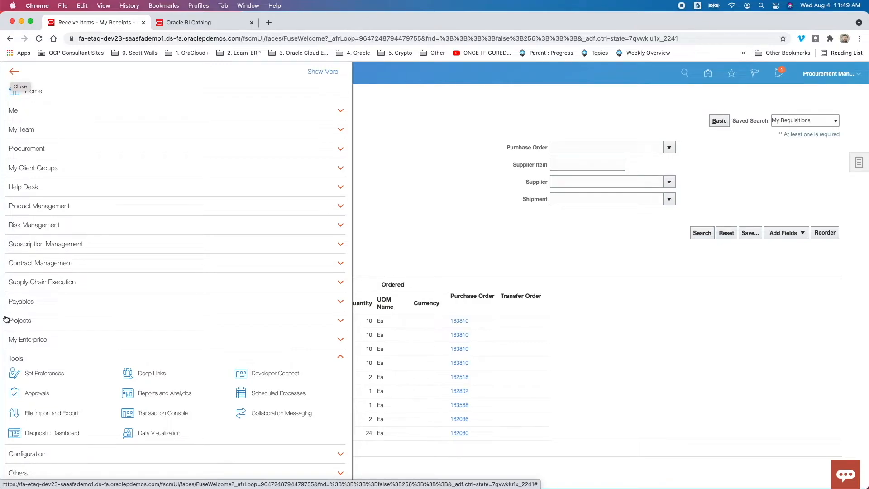
{"action": "left_click", "coordinate": [15, 358]}
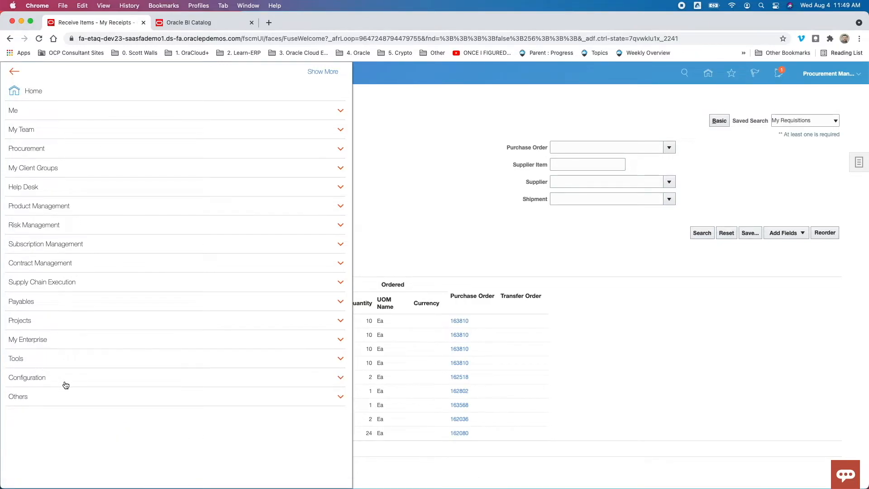
{"action": "left_click", "coordinate": [16, 358]}
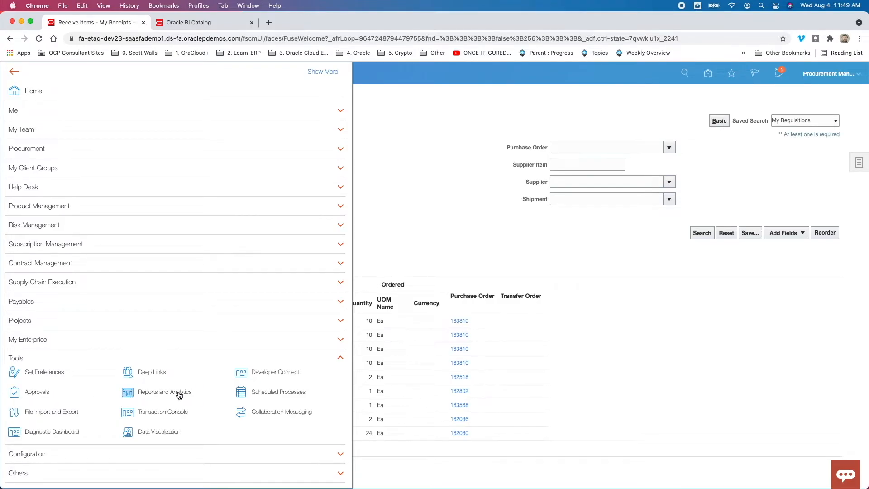
{"action": "left_click", "coordinate": [165, 392]}
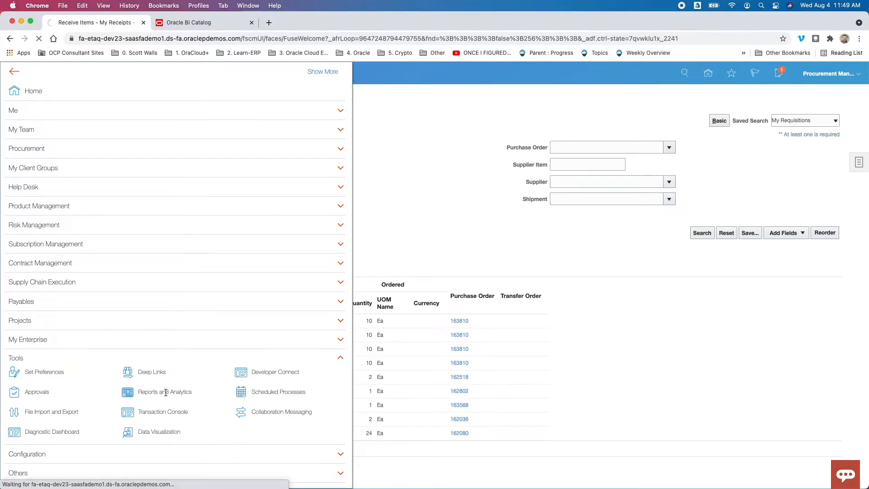
{"action": "left_click", "coordinate": [164, 392]}
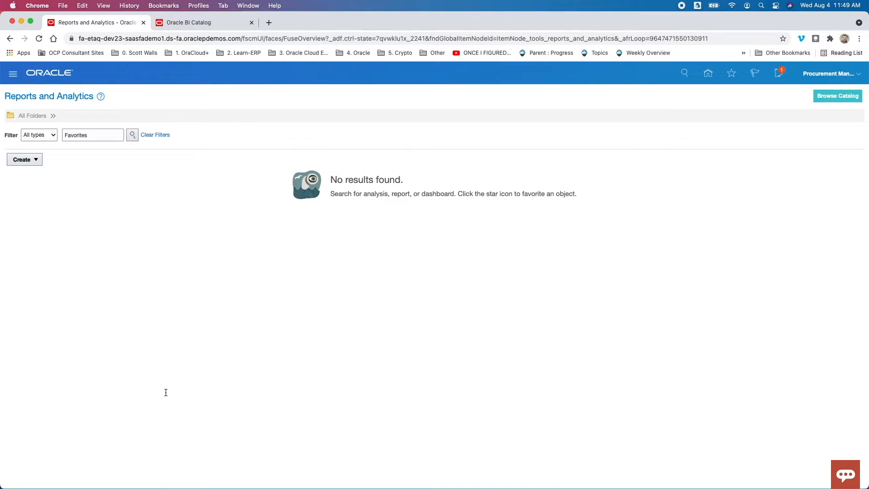
{"action": "mouse_move", "coordinate": [279, 342]}
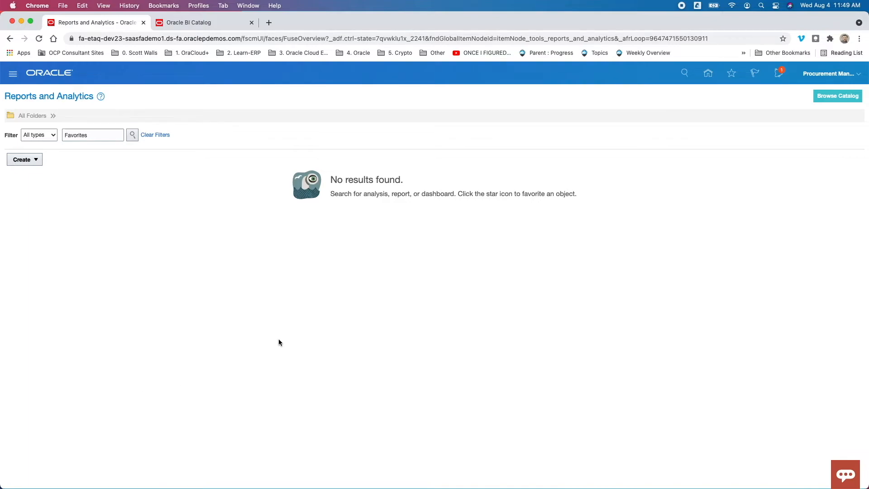
{"action": "mouse_move", "coordinate": [850, 105]}
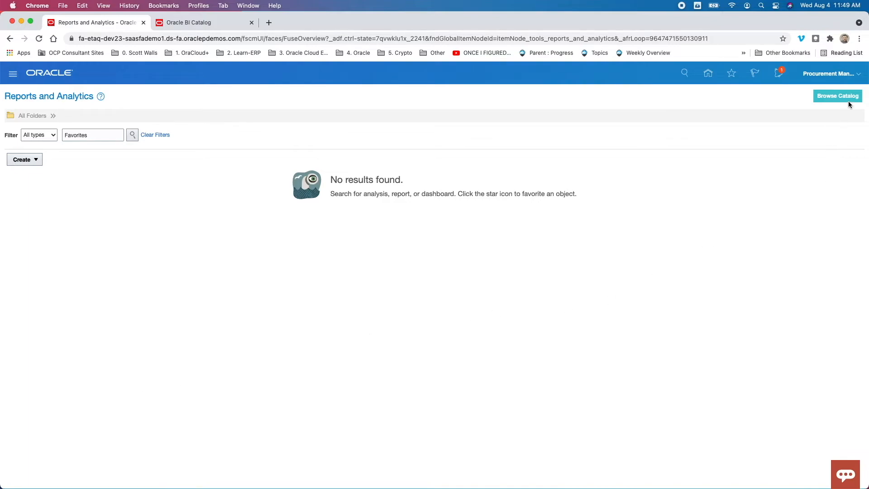
{"action": "mouse_move", "coordinate": [838, 95]}
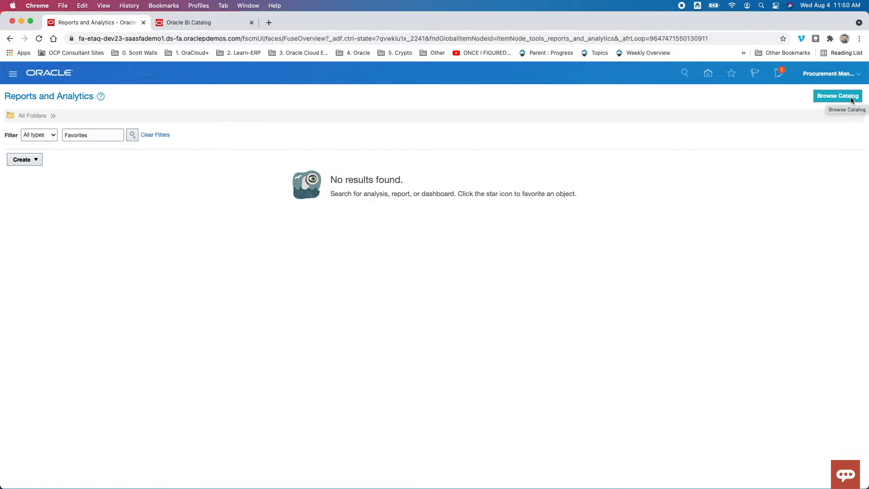
{"action": "mouse_move", "coordinate": [514, 266]}
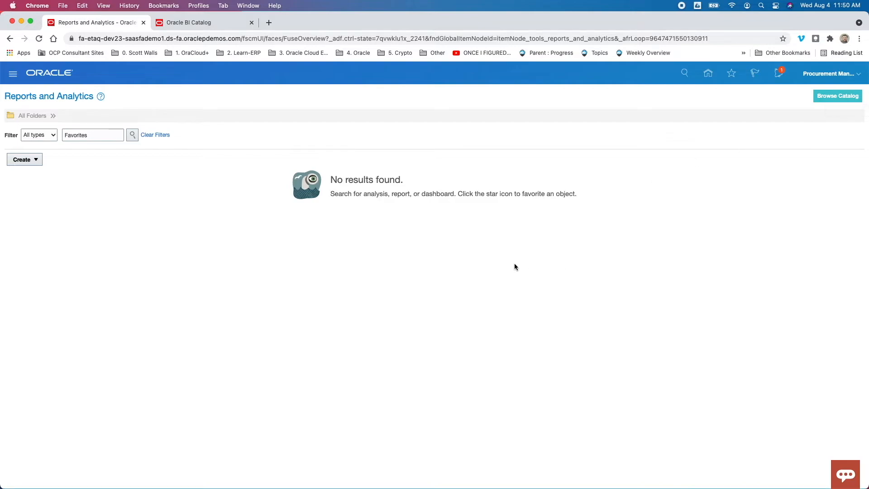
Step: Start creating a new analysis from the Create menu
{"action": "left_click", "coordinate": [23, 160]}
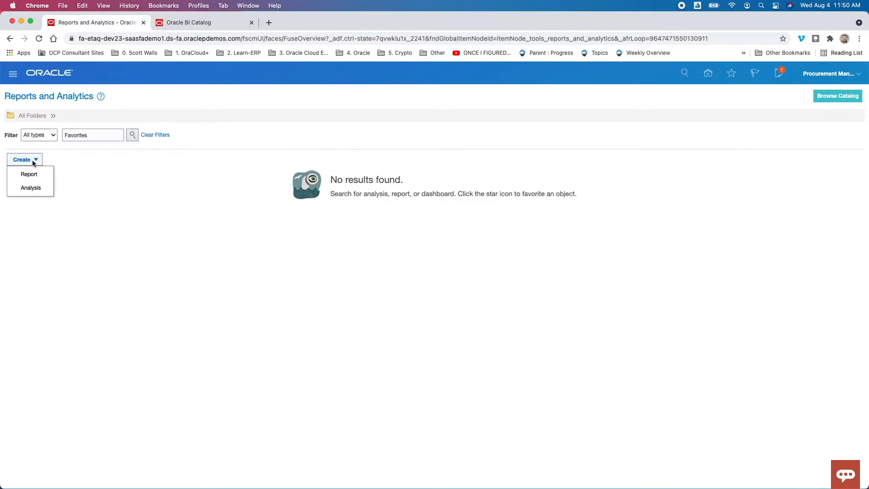
{"action": "mouse_move", "coordinate": [31, 188]}
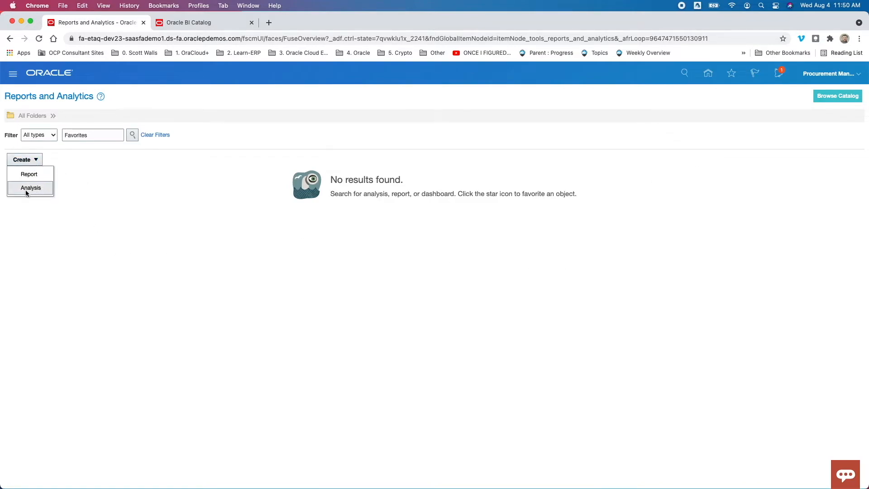
{"action": "mouse_move", "coordinate": [31, 191]}
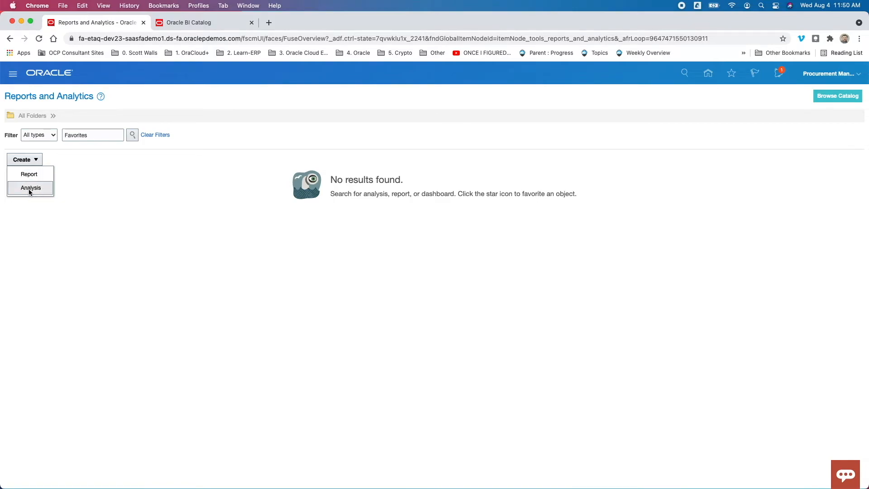
{"action": "left_click", "coordinate": [30, 187]}
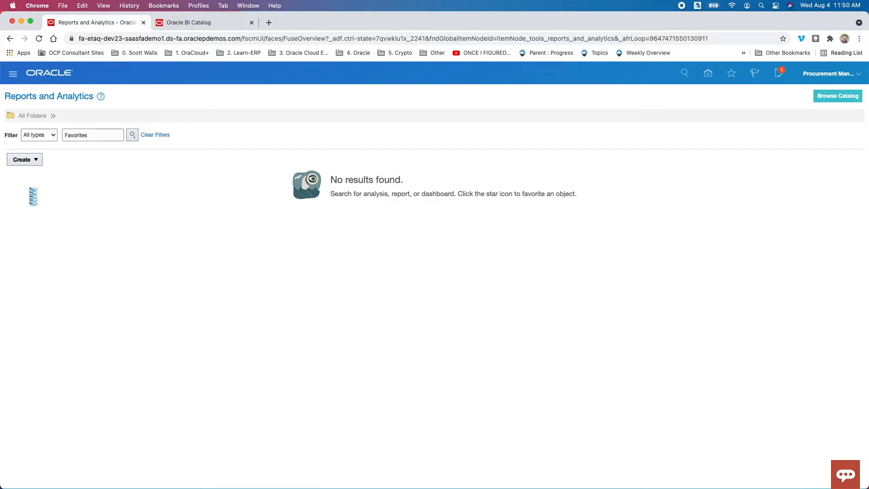
{"action": "left_click", "coordinate": [21, 159]}
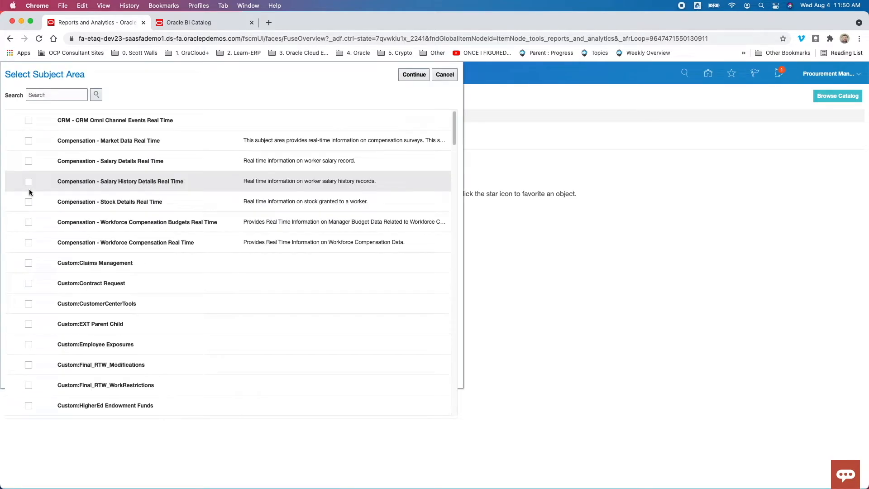
{"action": "mouse_move", "coordinate": [81, 181]}
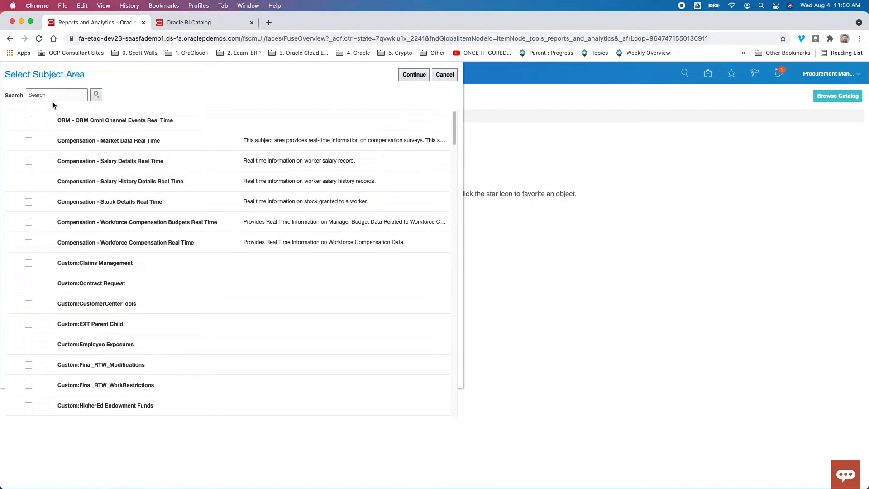
Step: Search subject areas for 'pro' and tick Procurement - Procure To Pay Real Time
{"action": "type", "text": "procurement"}
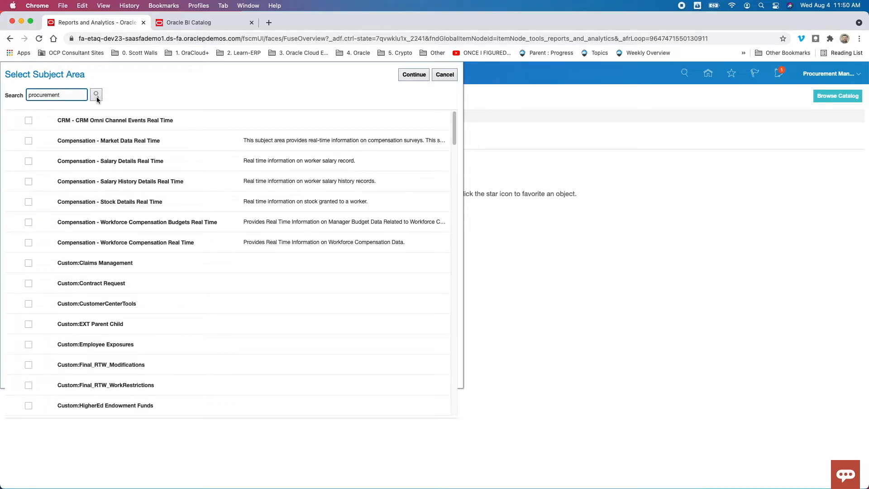
{"action": "left_click", "coordinate": [96, 95]}
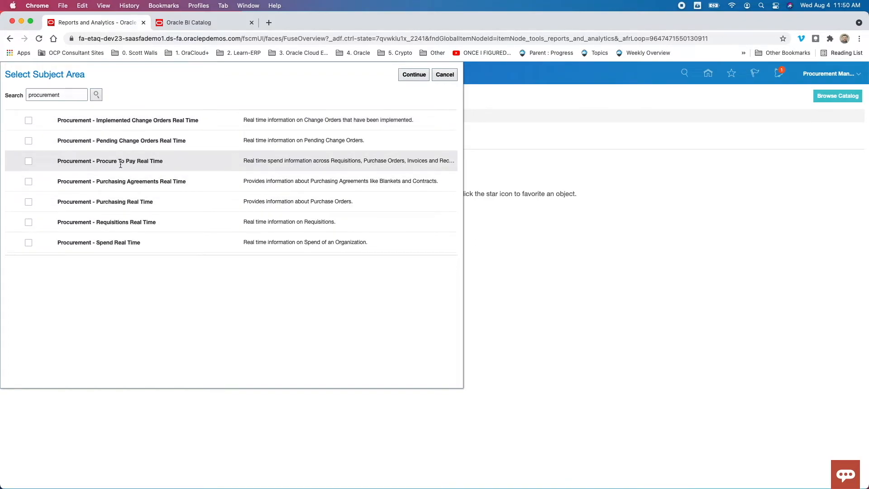
{"action": "mouse_move", "coordinate": [363, 169]}
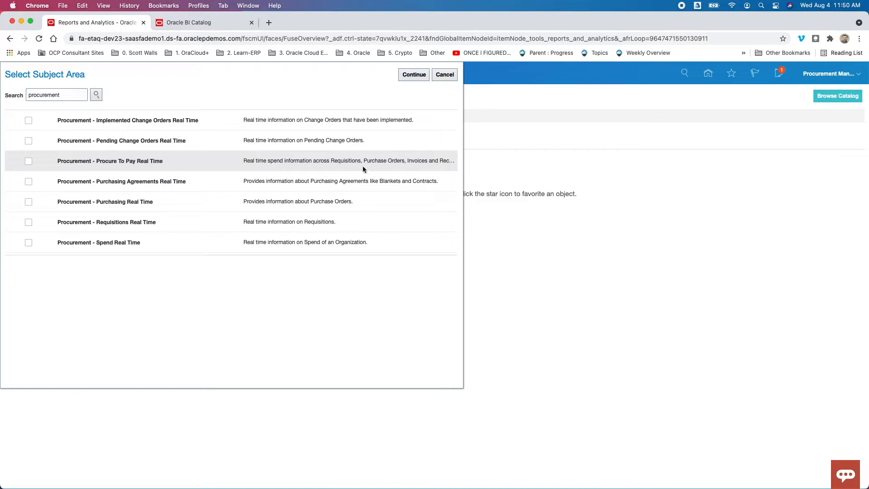
{"action": "mouse_move", "coordinate": [33, 164]}
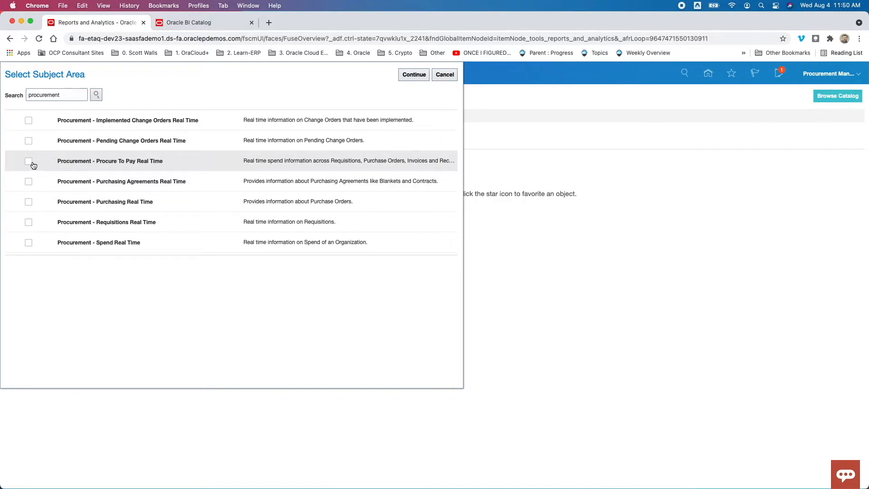
{"action": "left_click", "coordinate": [28, 162]}
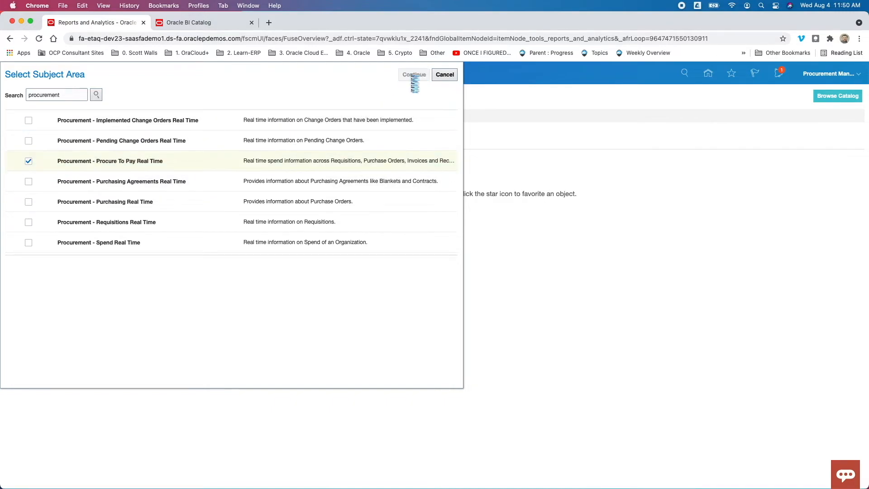
Step: Continue into the wizard and expand Procure To Pay Real Time into its data folders
{"action": "left_click", "coordinate": [413, 74]}
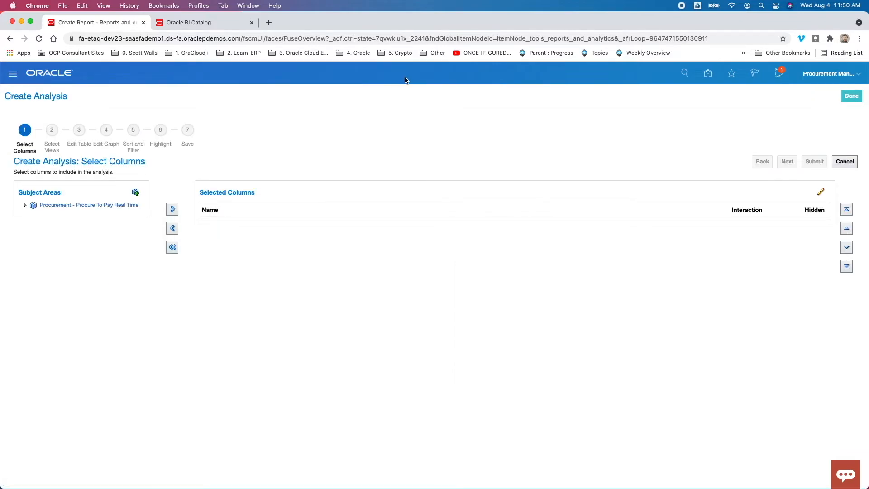
{"action": "mouse_move", "coordinate": [263, 242]}
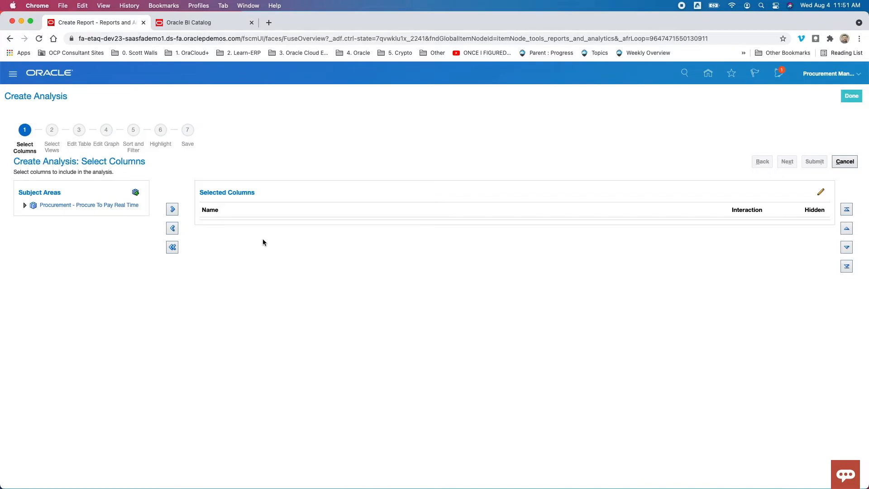
{"action": "left_click", "coordinate": [25, 205]}
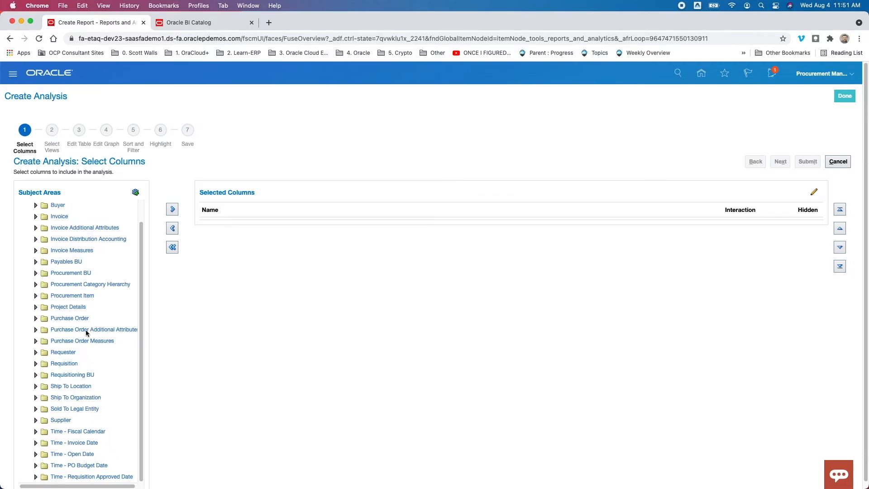
{"action": "mouse_move", "coordinate": [90, 354]}
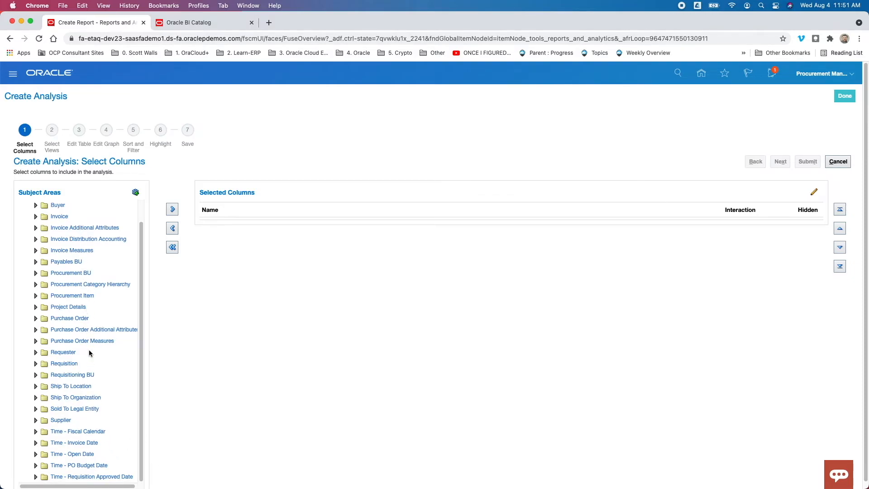
{"action": "mouse_move", "coordinate": [145, 371]}
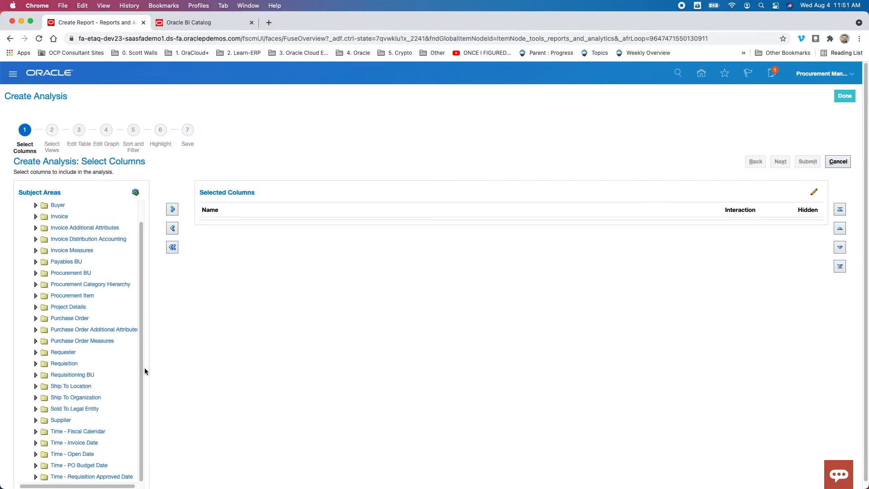
{"action": "mouse_move", "coordinate": [137, 453]}
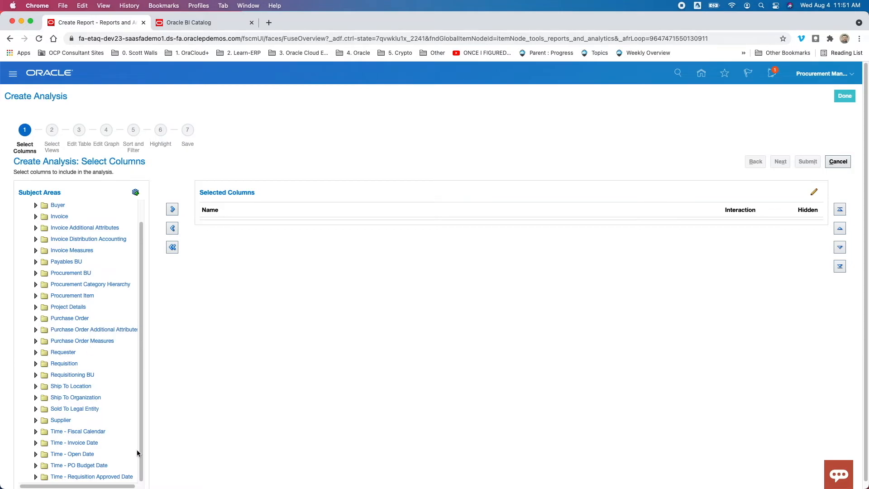
{"action": "left_click", "coordinate": [94, 330]}
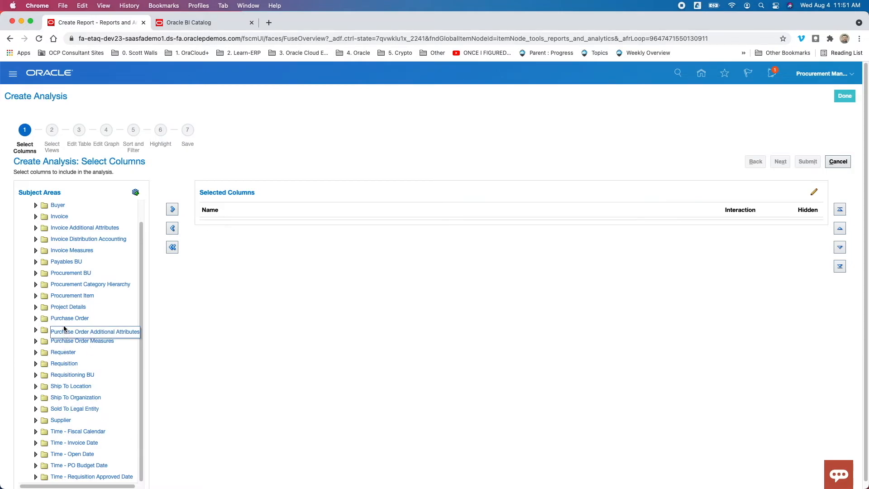
{"action": "mouse_move", "coordinate": [61, 260]}
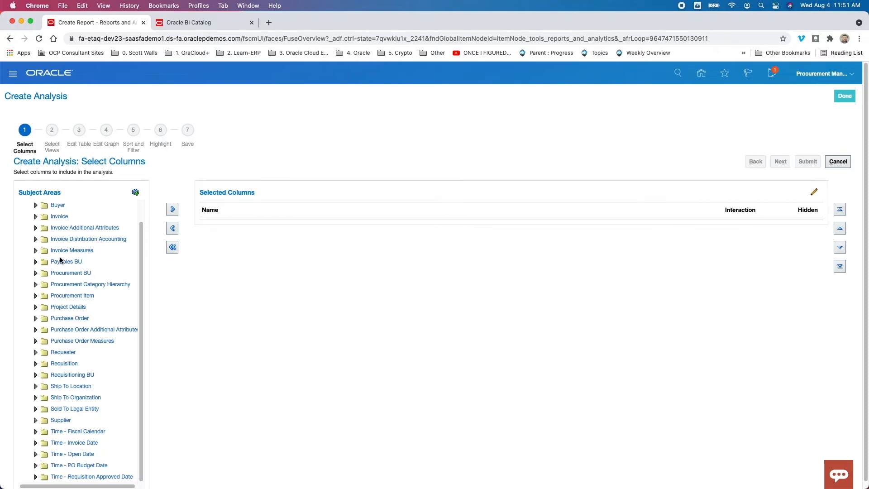
{"action": "mouse_move", "coordinate": [63, 372]}
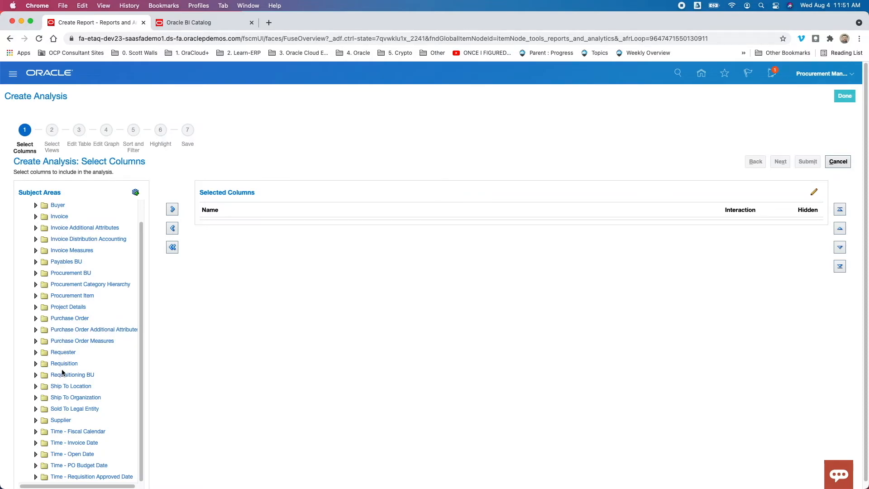
{"action": "mouse_move", "coordinate": [143, 436]}
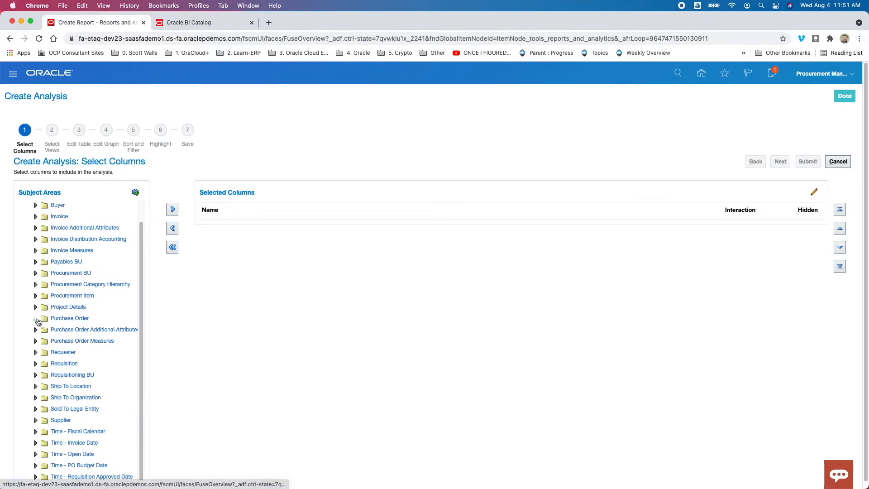
Step: From the Purchase Order folder add Service Level and Purchase Price as selected columns
{"action": "left_click", "coordinate": [35, 321]}
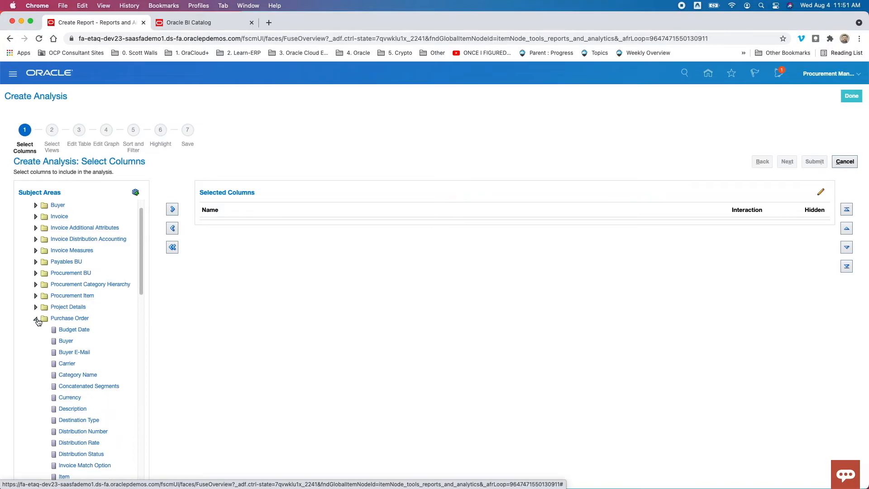
{"action": "mouse_move", "coordinate": [147, 270]}
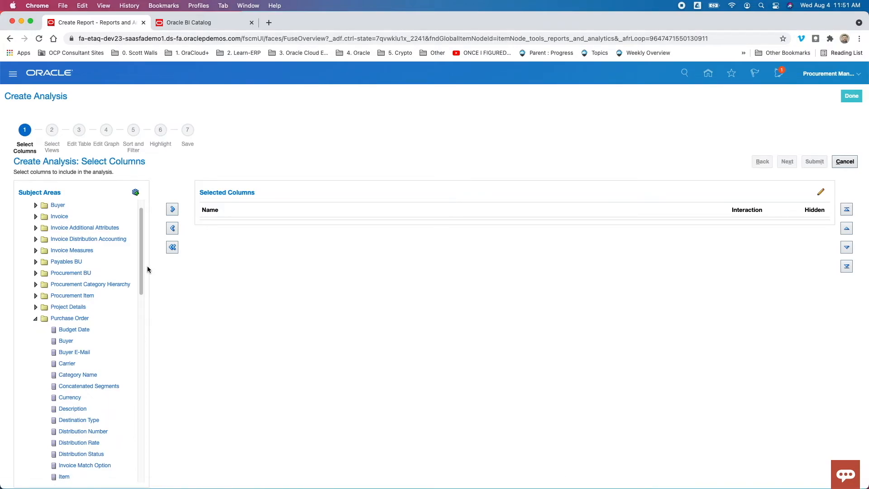
{"action": "scroll", "scroll_direction": "down", "scroll_amount": 3}
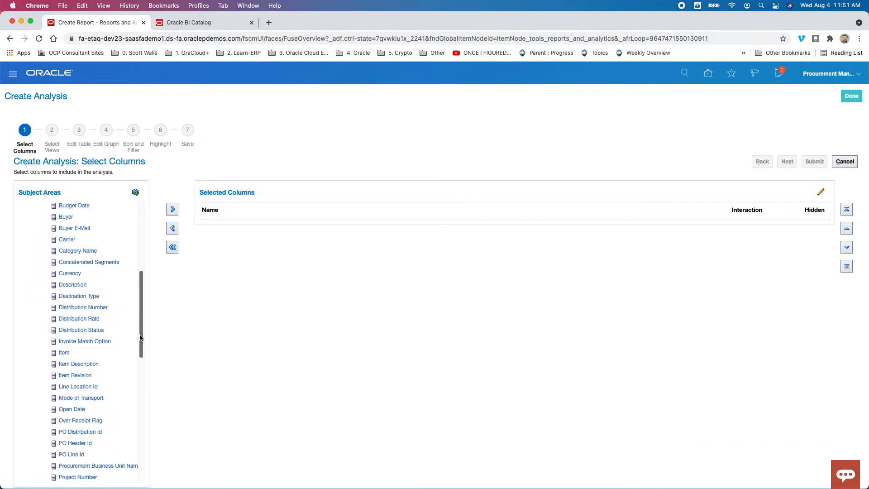
{"action": "scroll", "scroll_direction": "down", "scroll_amount": 3}
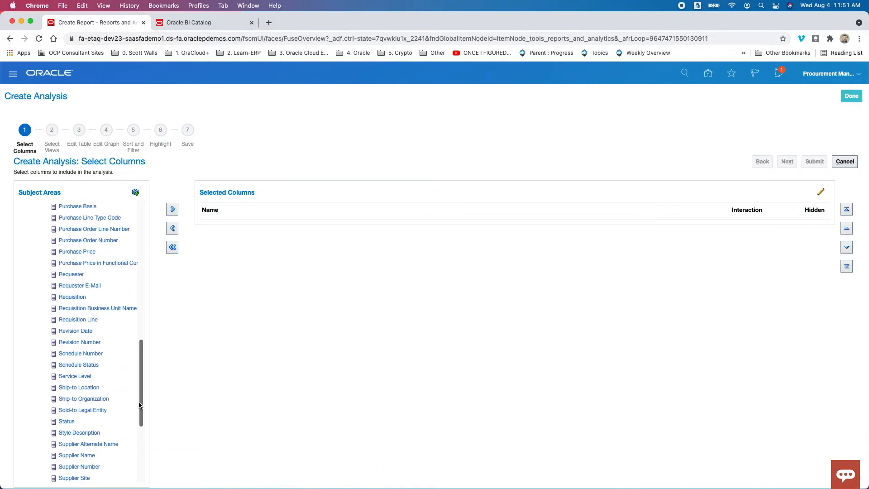
{"action": "scroll", "scroll_direction": "down", "scroll_amount": 3}
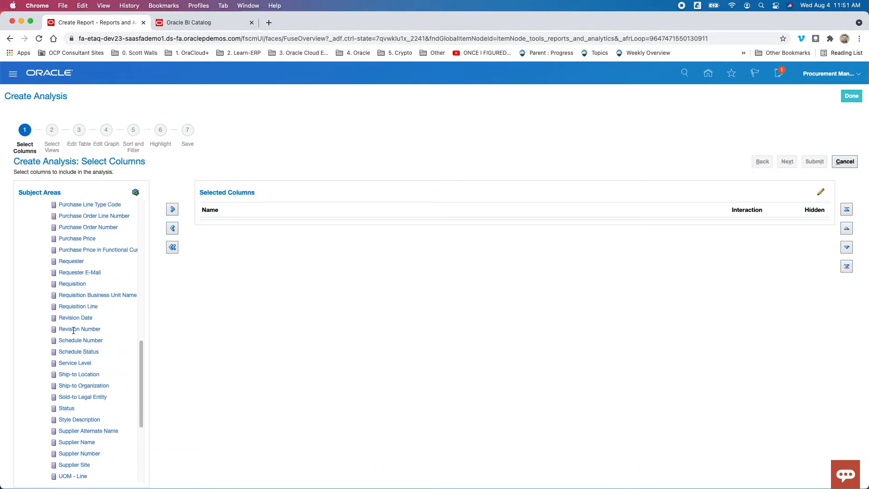
{"action": "mouse_move", "coordinate": [135, 410]}
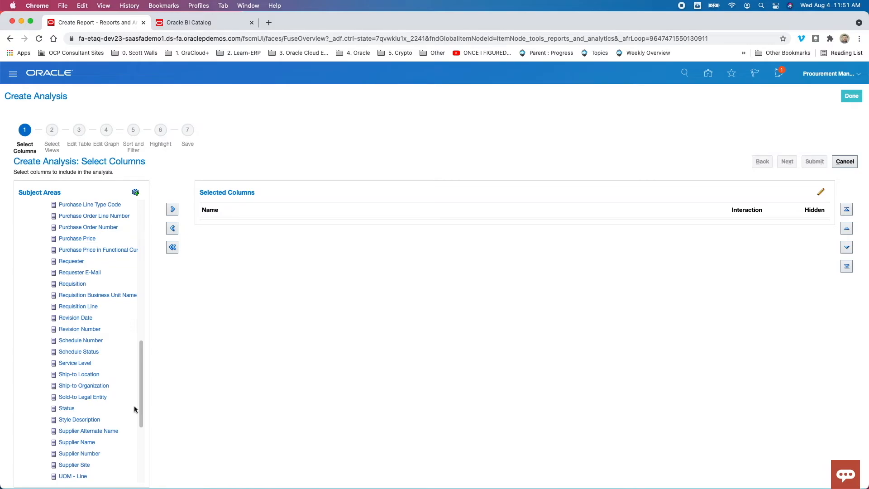
{"action": "mouse_move", "coordinate": [76, 364]}
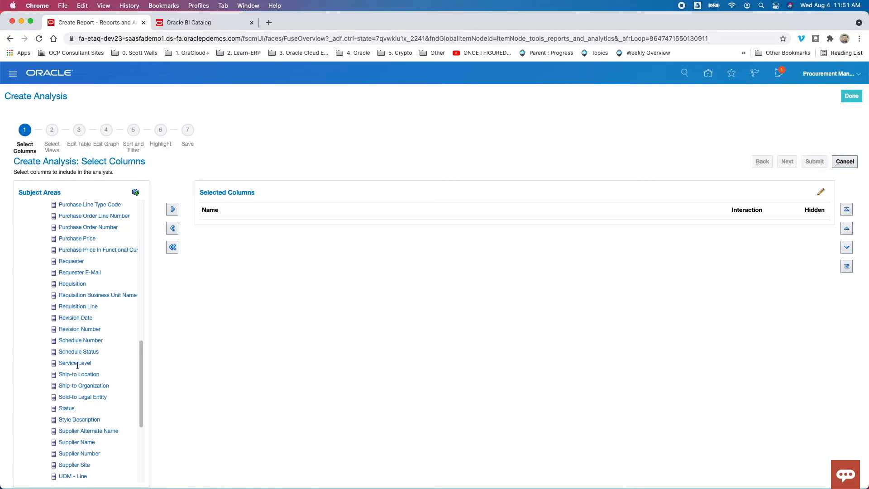
{"action": "double_click", "coordinate": [74, 363]}
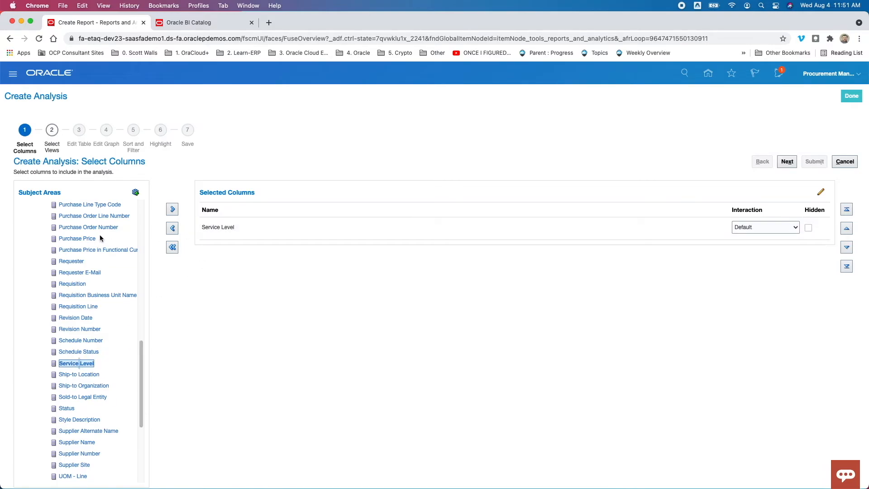
{"action": "double_click", "coordinate": [77, 238]}
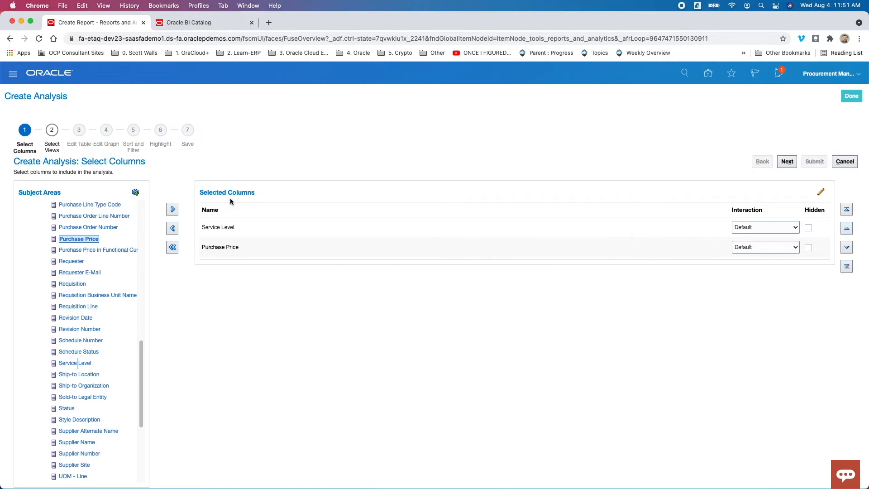
{"action": "mouse_move", "coordinate": [262, 196]}
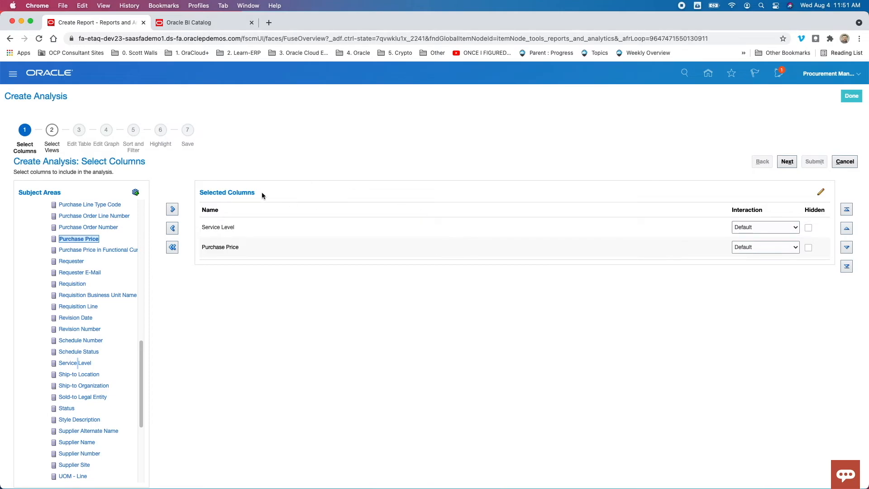
{"action": "mouse_move", "coordinate": [91, 152]}
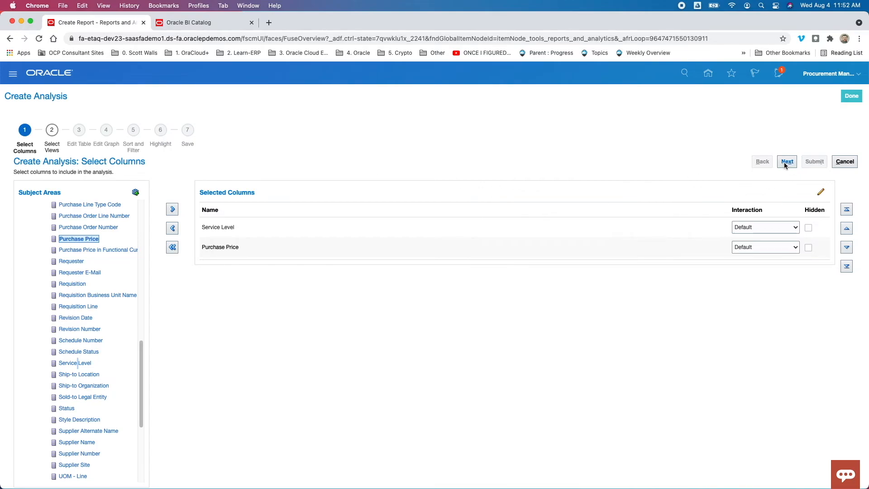
{"action": "mouse_move", "coordinate": [826, 170]}
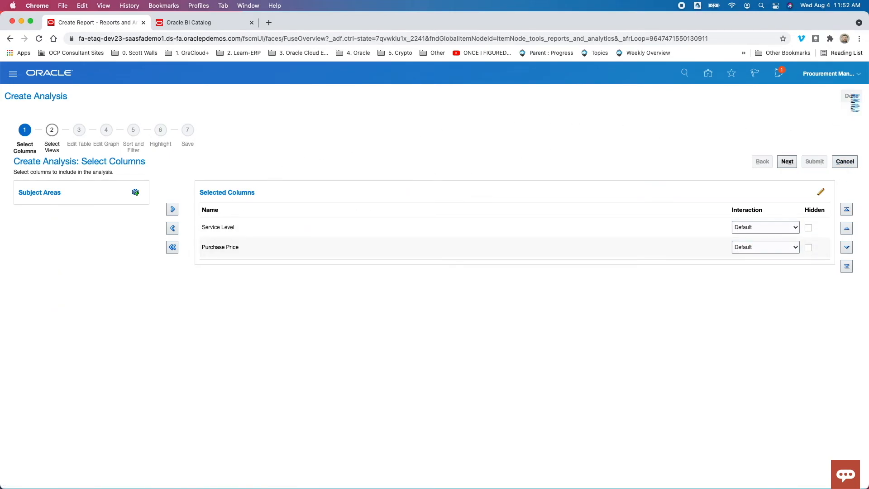
Step: Finish the analysis wizard and return to the Fusion home page
{"action": "left_click", "coordinate": [844, 161]}
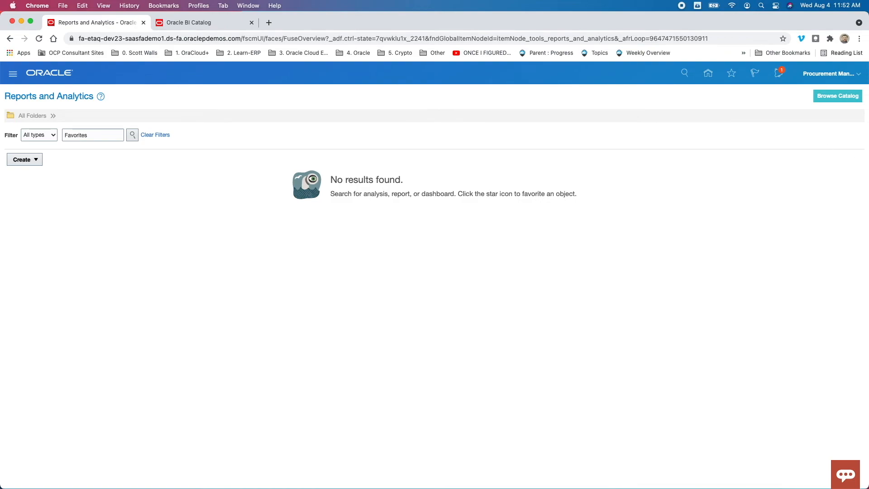
{"action": "left_click", "coordinate": [708, 73]}
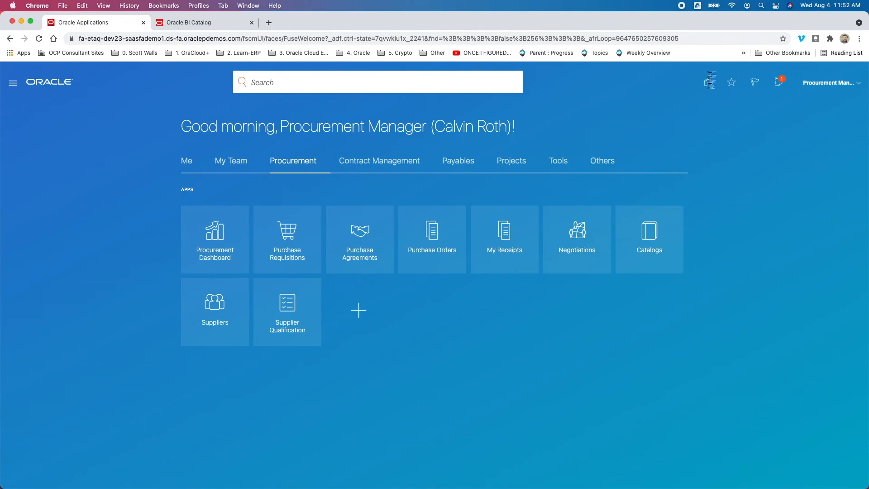
{"action": "scroll", "scroll_direction": "down", "scroll_amount": 3}
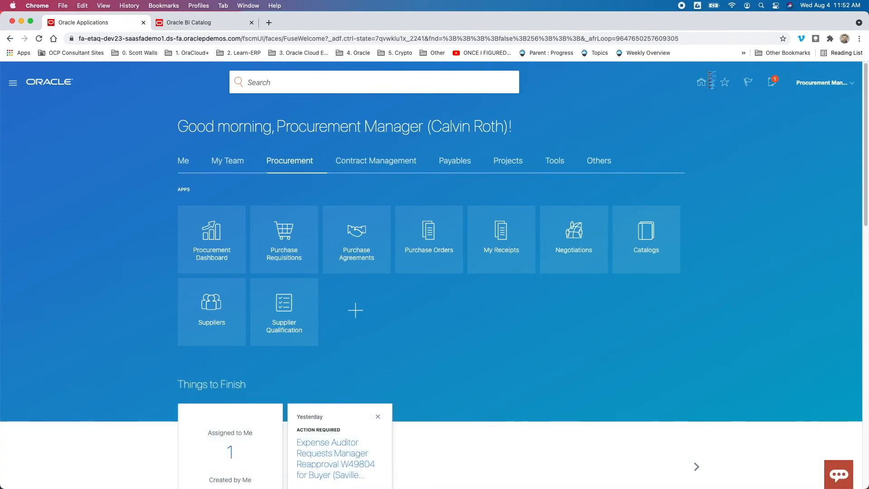